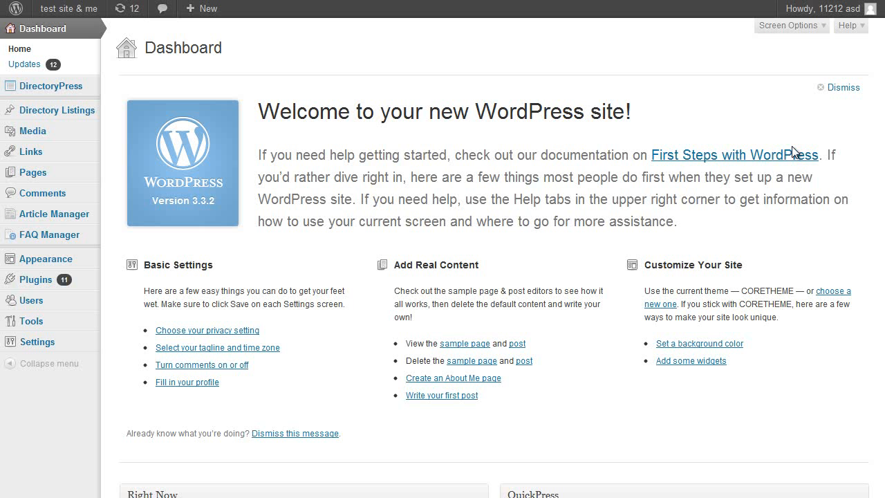
pyautogui.moveTo(475, 94)
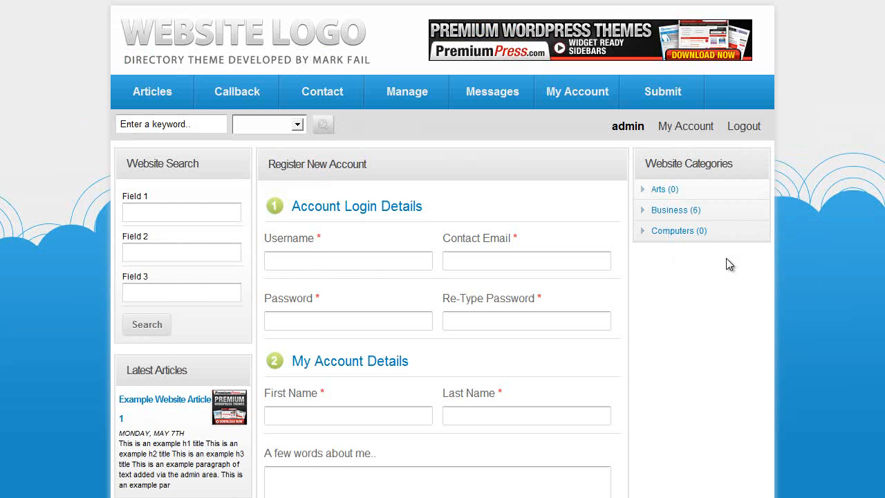
pyautogui.moveTo(790, 318)
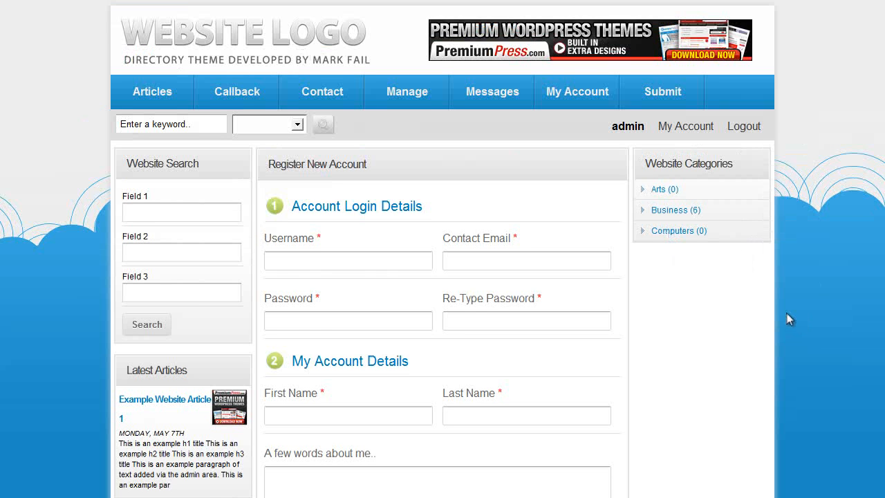
# Look over the site's front-end account page before heading to the admin area.
pyautogui.scroll(-3)
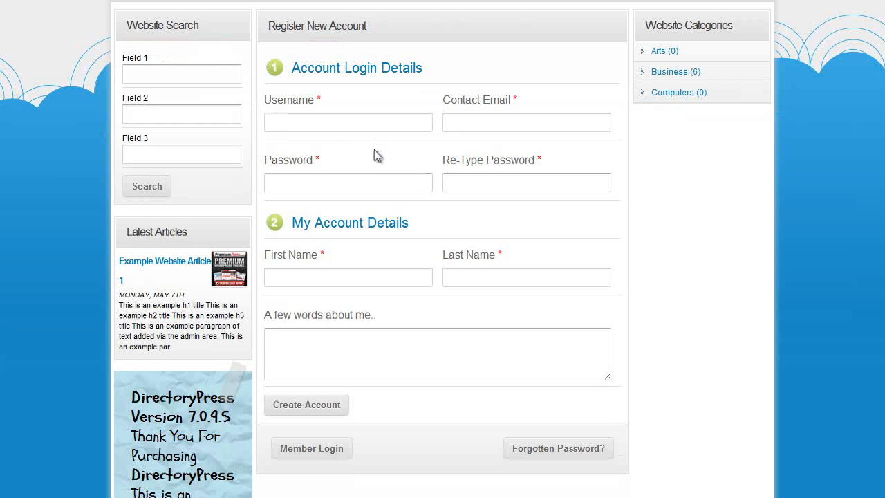
pyautogui.moveTo(486, 116)
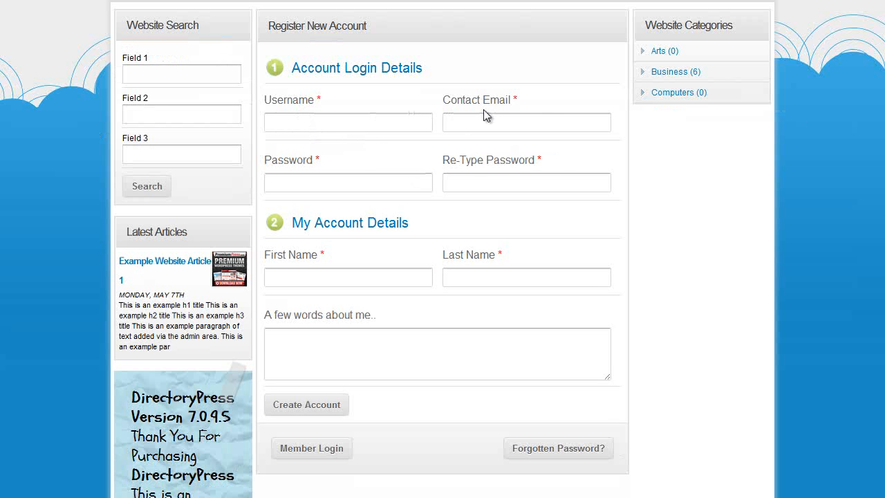
pyautogui.moveTo(736, 354)
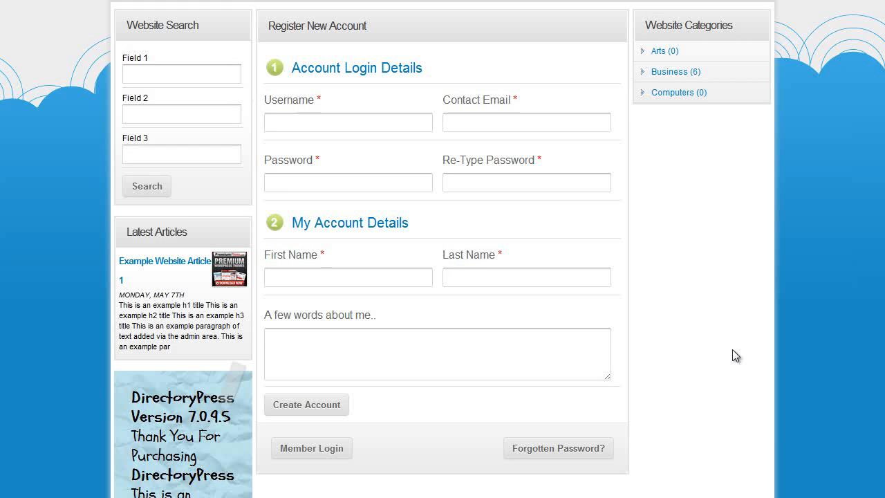
pyautogui.moveTo(713, 339)
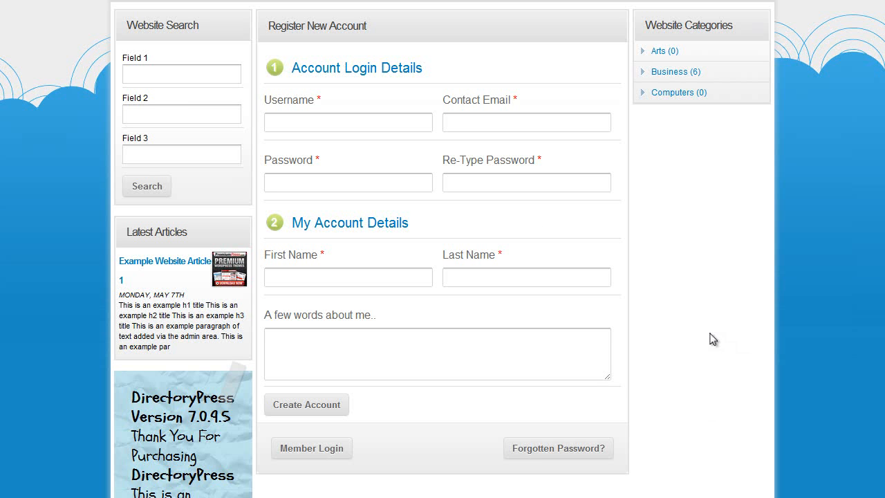
pyautogui.scroll(-3)
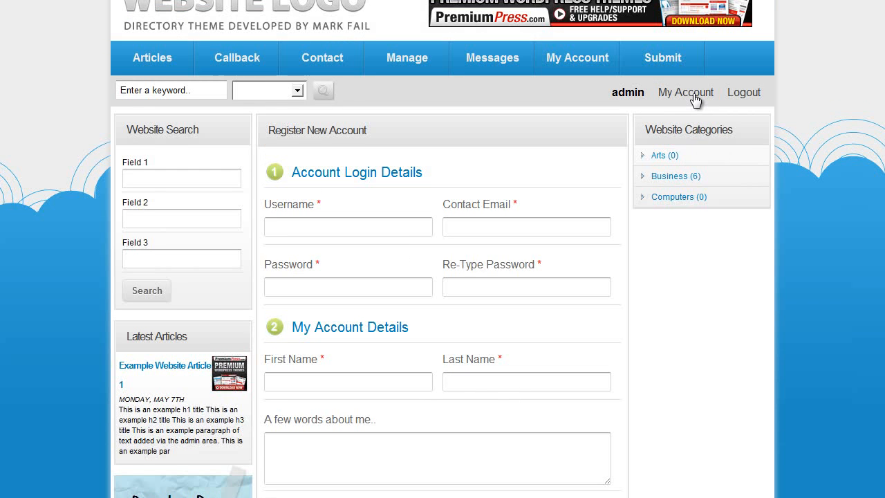
pyautogui.click(686, 91)
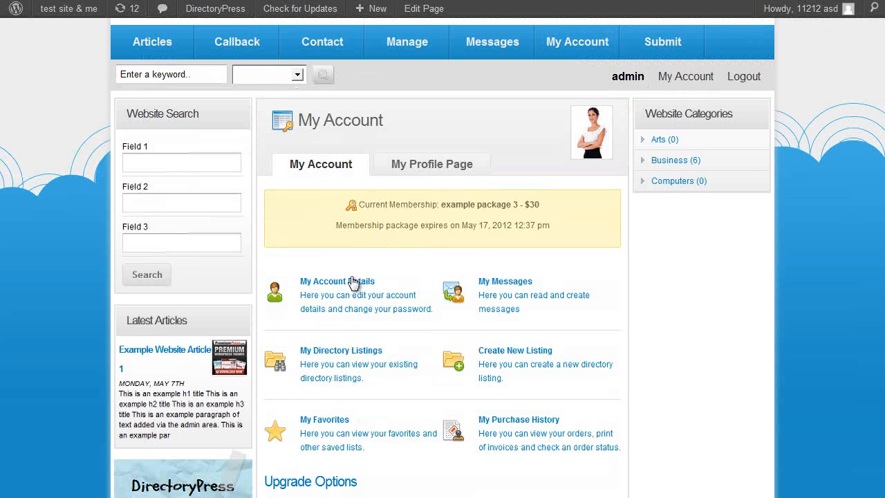
pyautogui.click(338, 282)
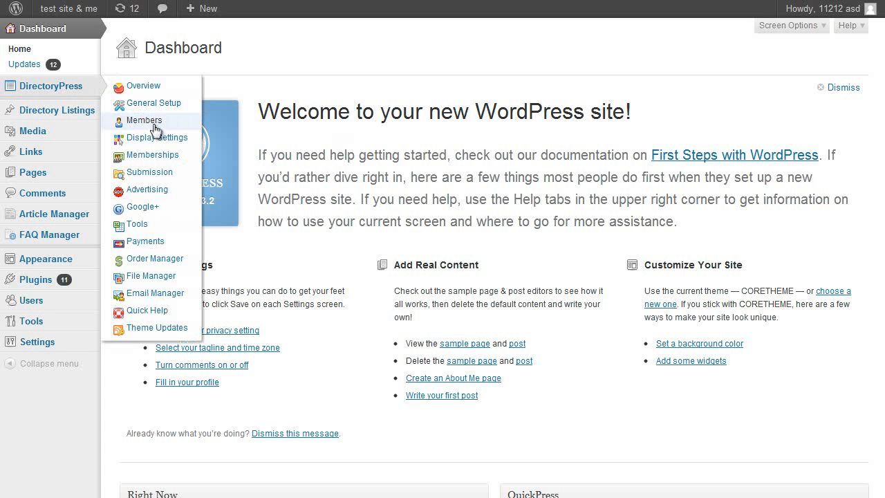
# Go to DirectoryPress Members and its Custom Profile Fields section.
pyautogui.click(143, 121)
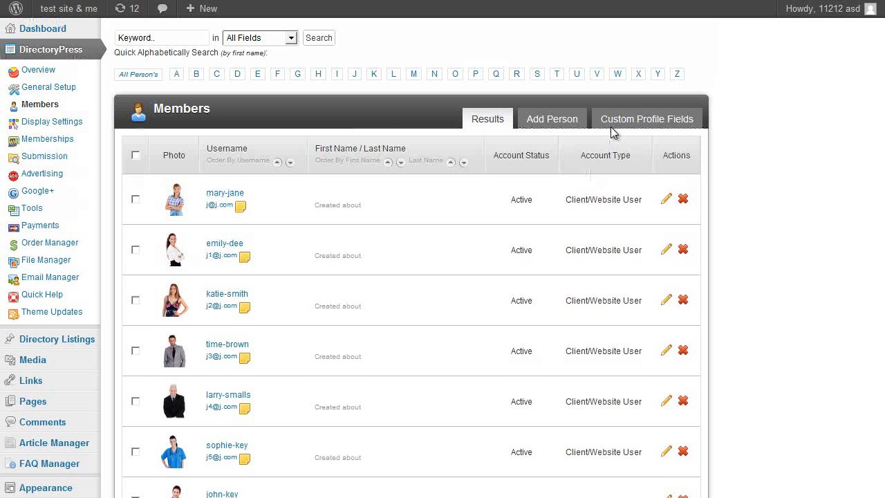
pyautogui.click(645, 119)
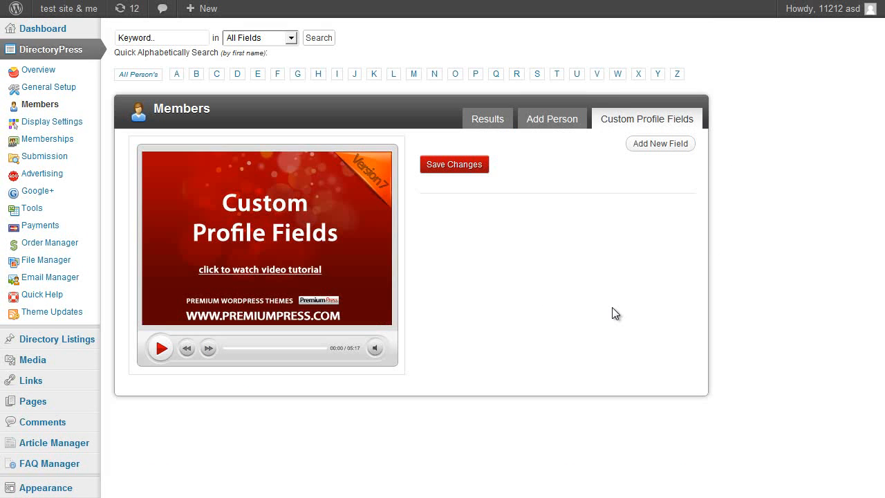
pyautogui.moveTo(587, 271)
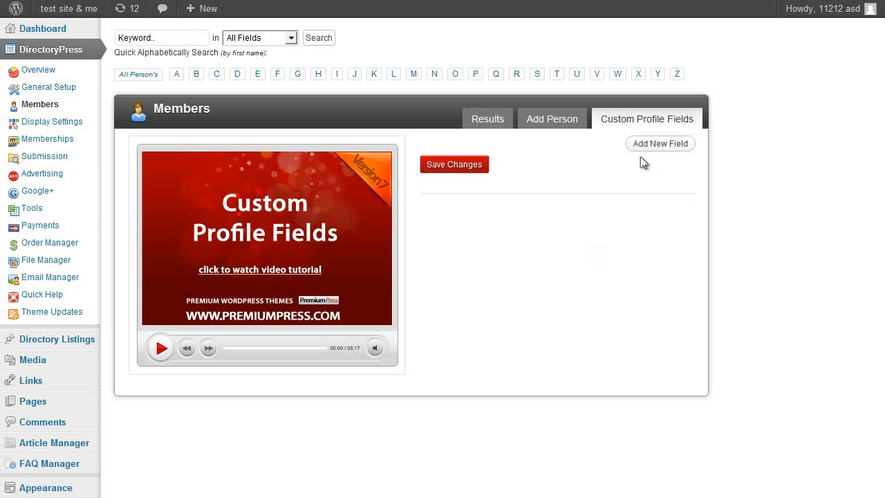
# Add a new custom profile field with the caption 'What is your nickname?'.
pyautogui.click(660, 143)
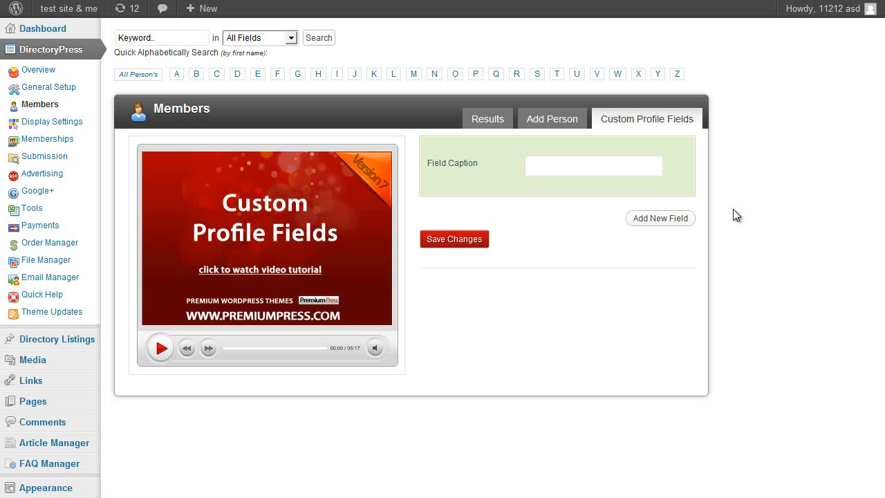
pyautogui.moveTo(624, 185)
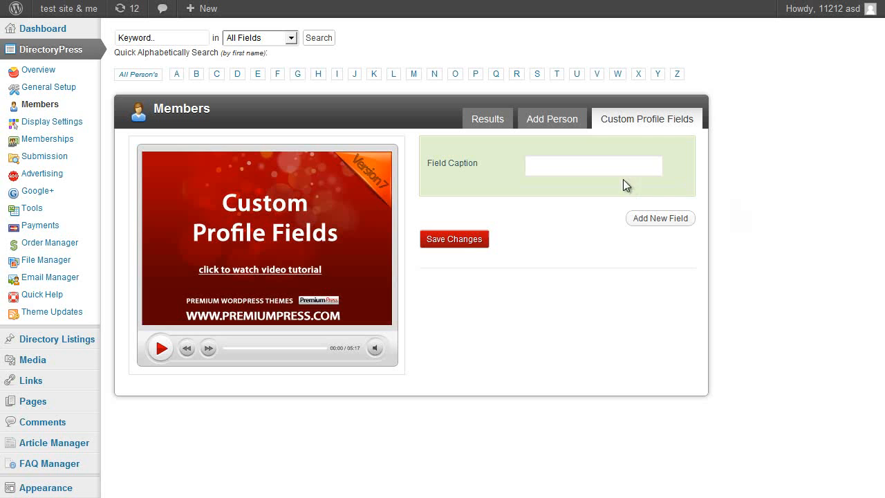
pyautogui.moveTo(779, 209)
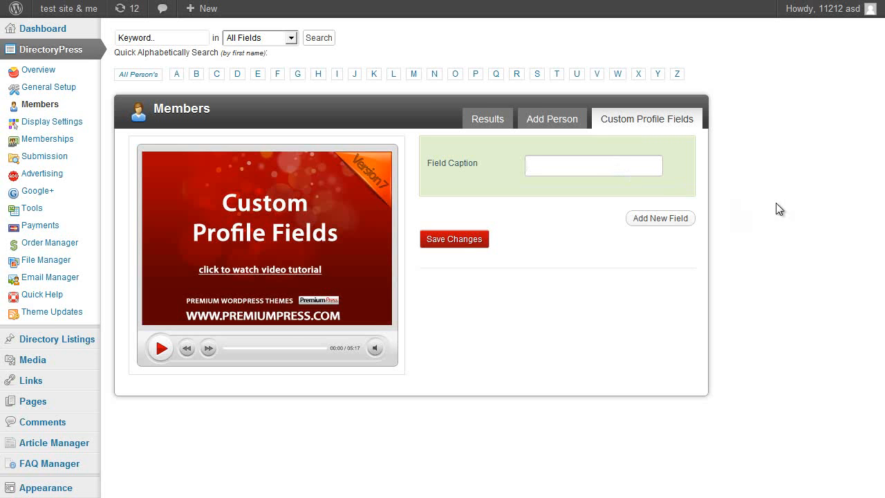
pyautogui.click(593, 166)
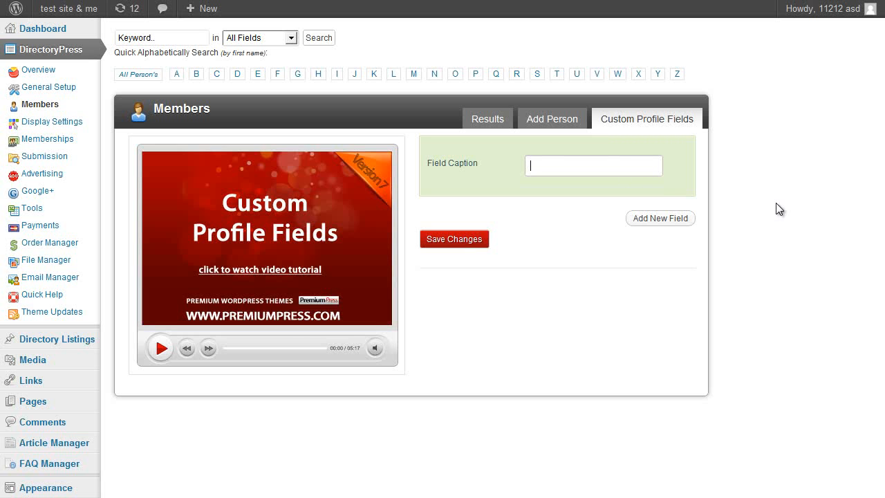
pyautogui.write('What is your')
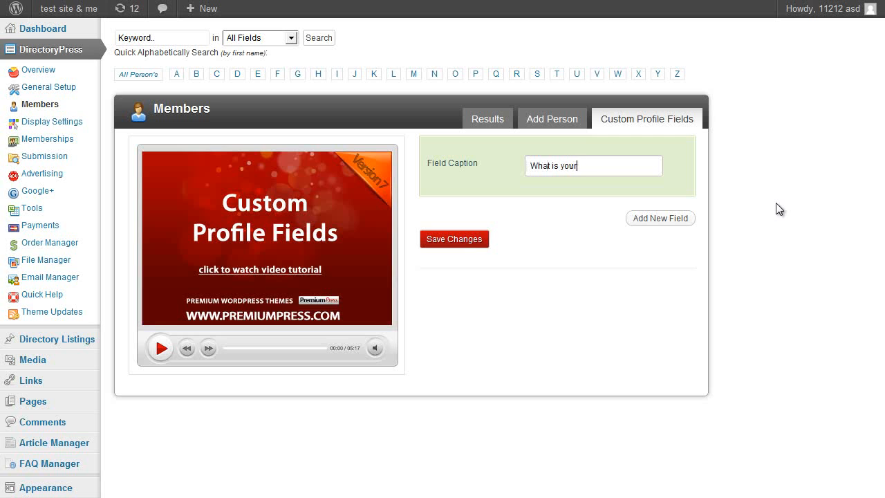
pyautogui.write('nickname?')
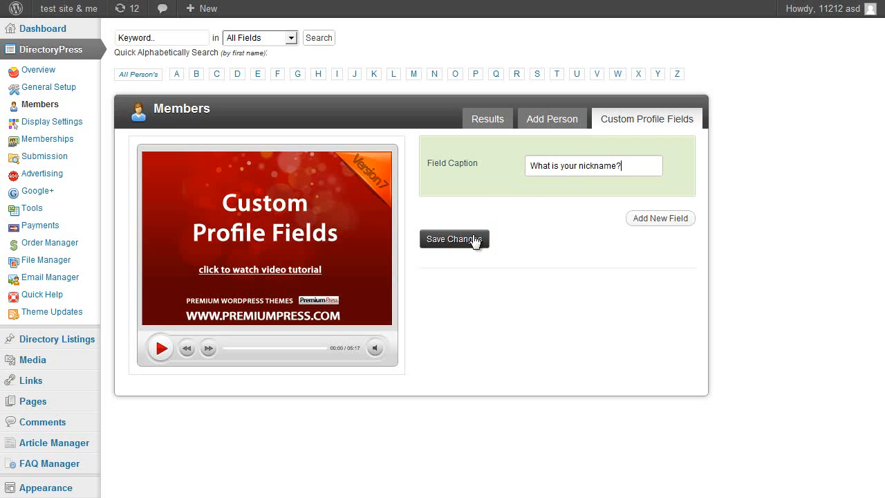
# Save the nickname field (key profilefield_5) and expand its extra options.
pyautogui.click(454, 239)
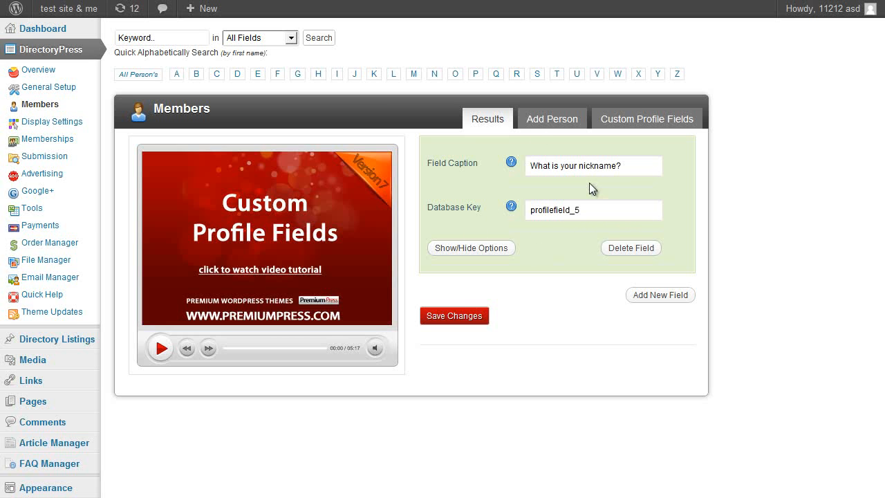
pyautogui.moveTo(564, 244)
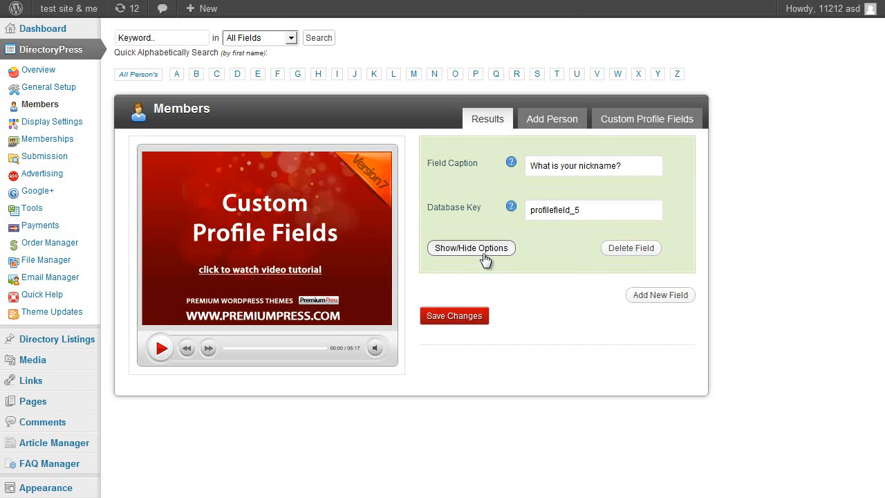
pyautogui.click(470, 248)
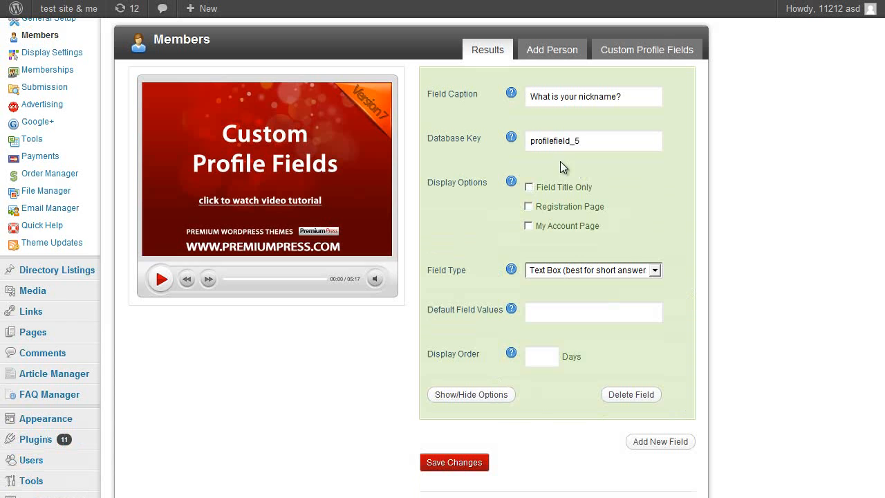
pyautogui.moveTo(653, 270)
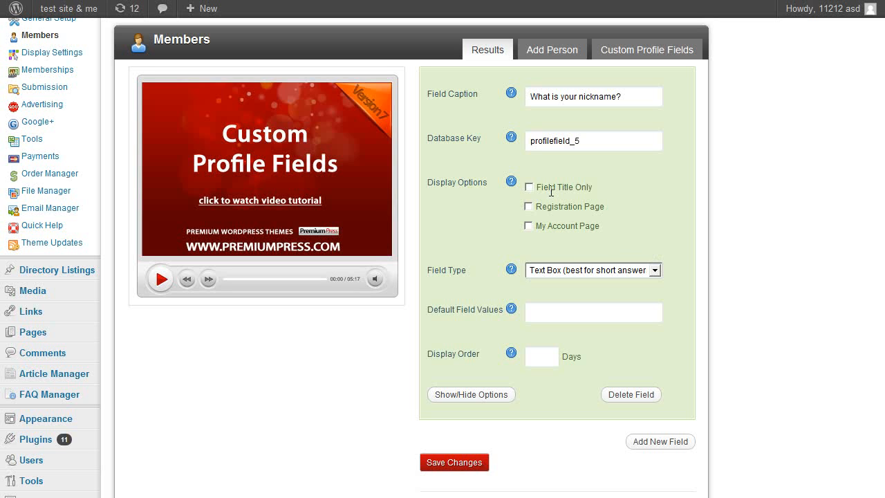
pyautogui.moveTo(552, 186)
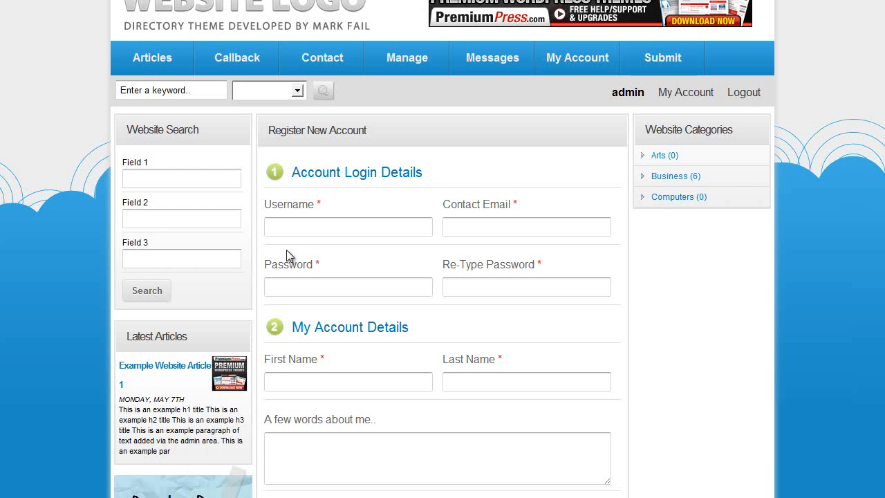
pyautogui.click(348, 227)
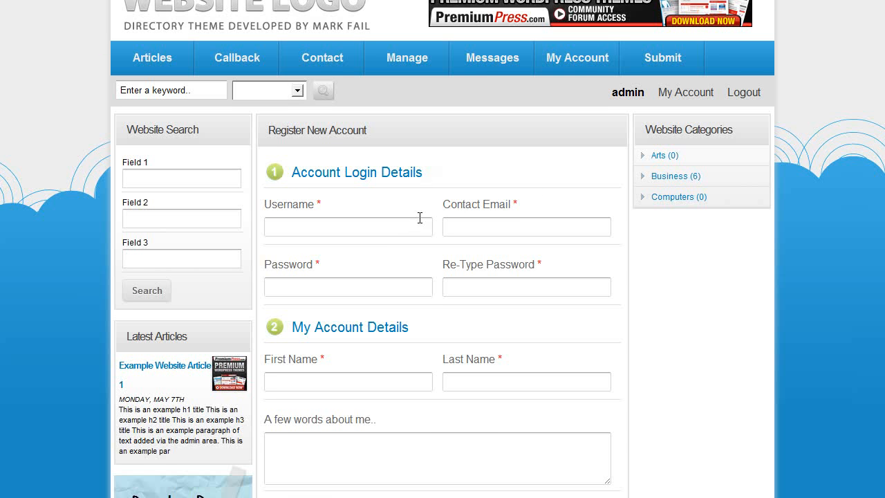
pyautogui.moveTo(426, 205)
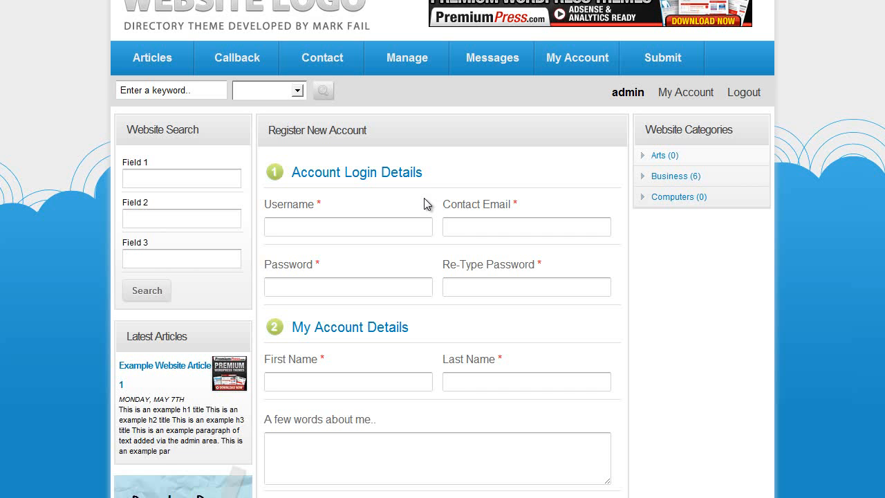
pyautogui.moveTo(275, 55)
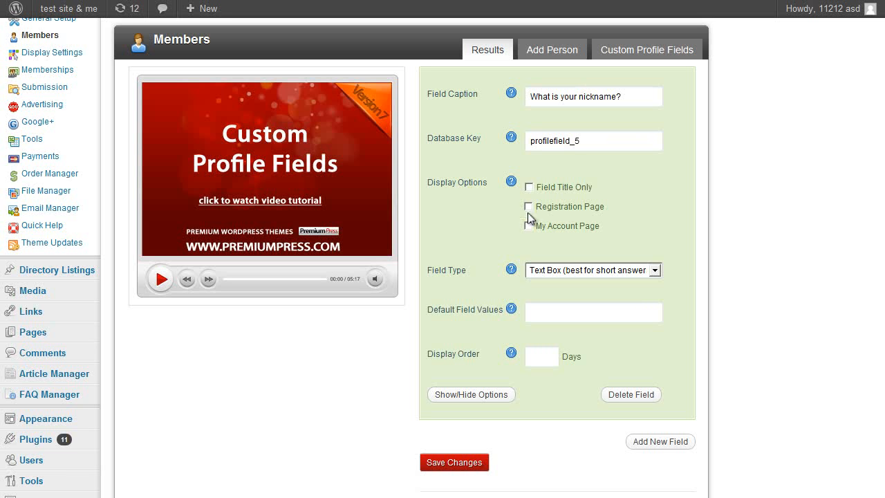
pyautogui.moveTo(639, 228)
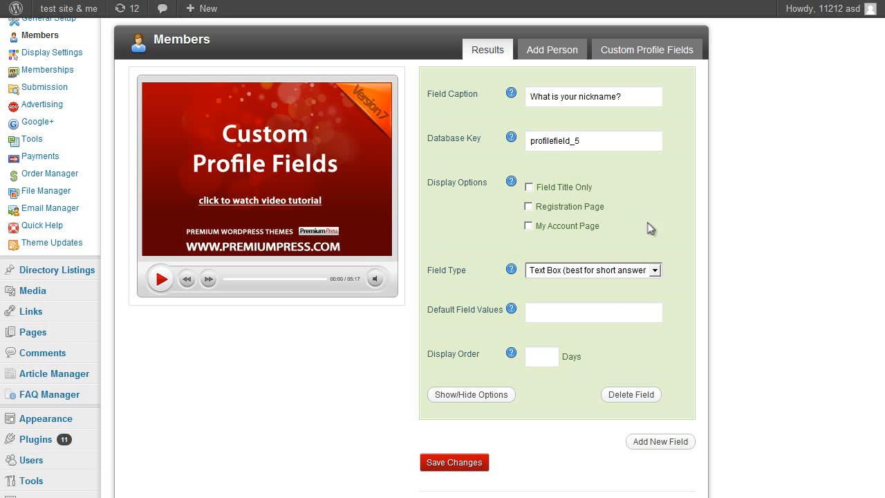
pyautogui.moveTo(608, 165)
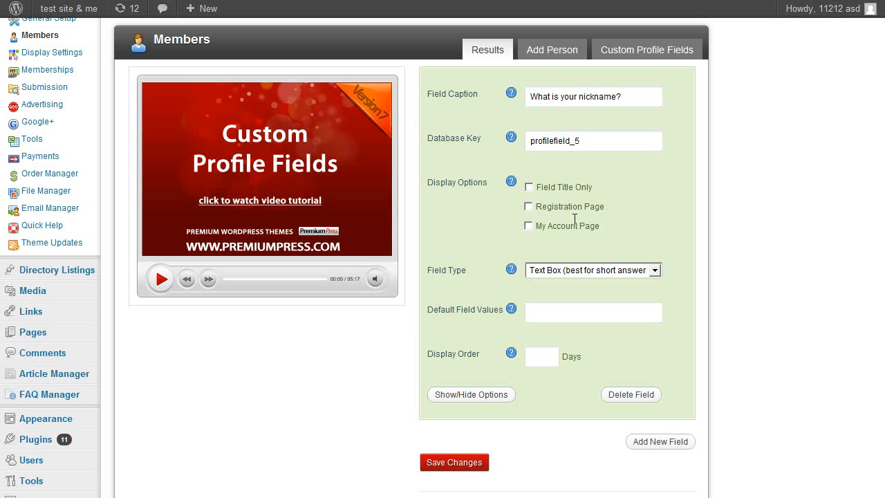
pyautogui.moveTo(594, 220)
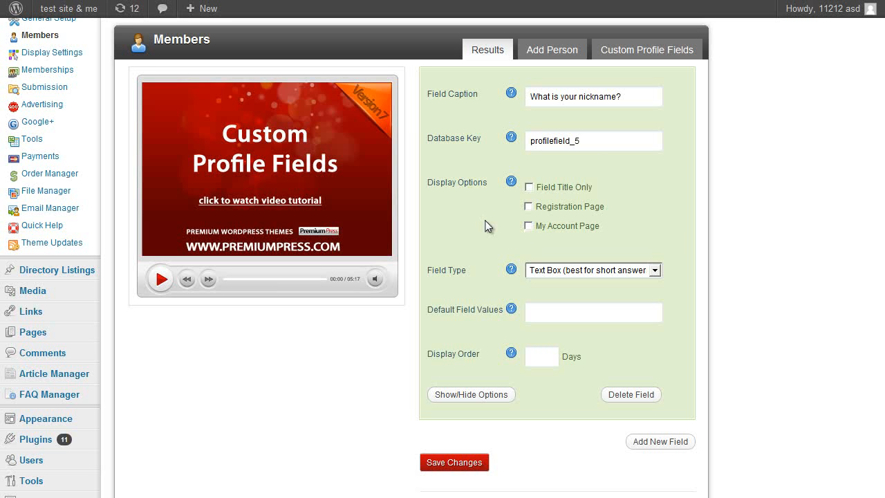
pyautogui.moveTo(542, 172)
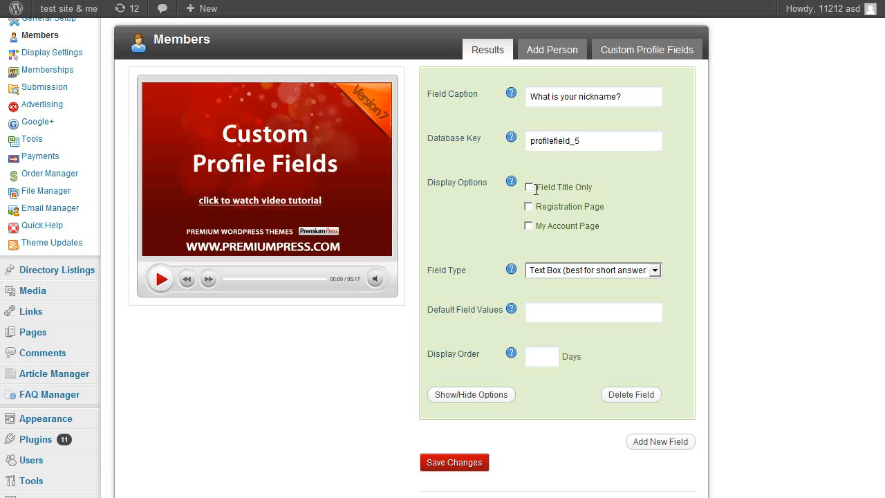
# Mark the nickname field as Field Title Only, save, and review the Register New Account page.
pyautogui.click(528, 186)
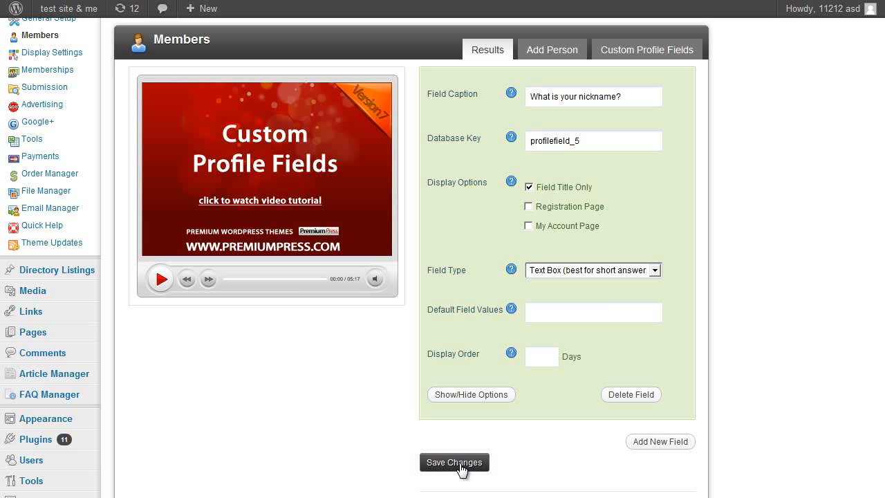
pyautogui.click(453, 462)
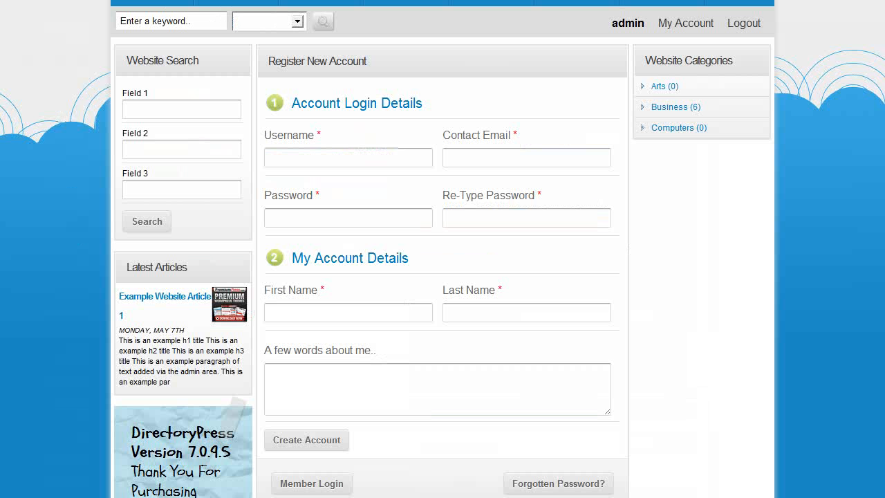
pyautogui.scroll(-3)
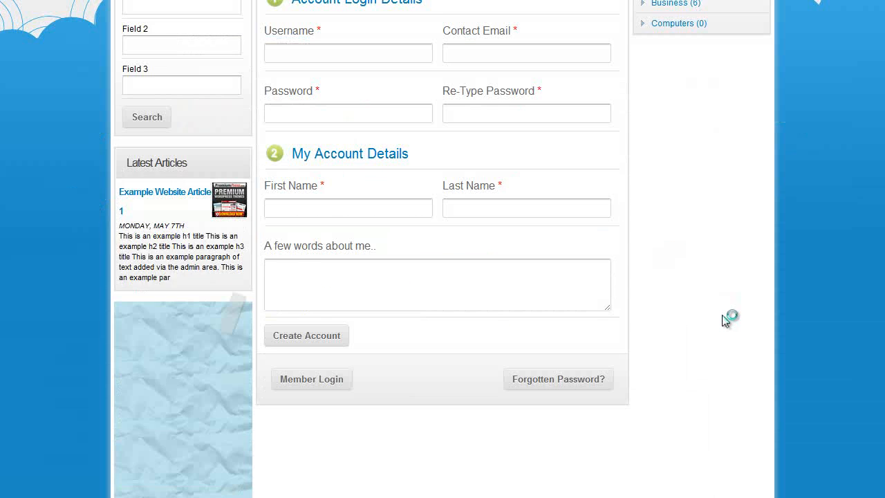
pyautogui.scroll(3)
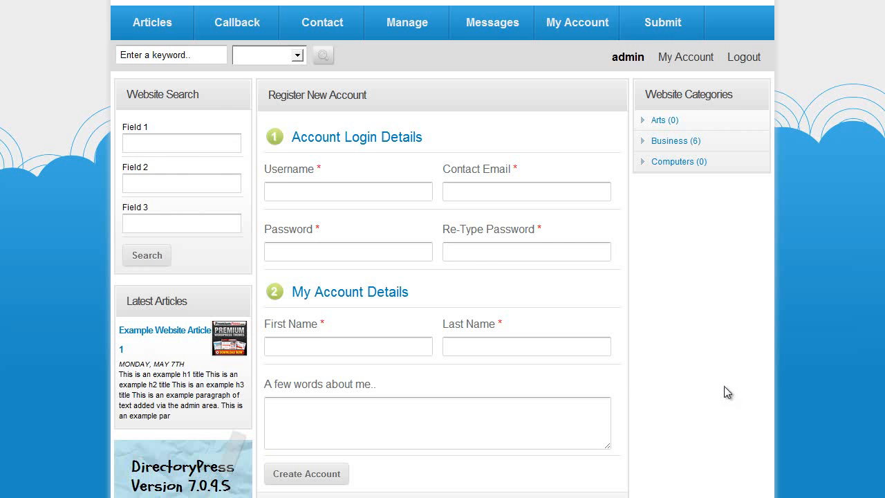
pyautogui.moveTo(406, 336)
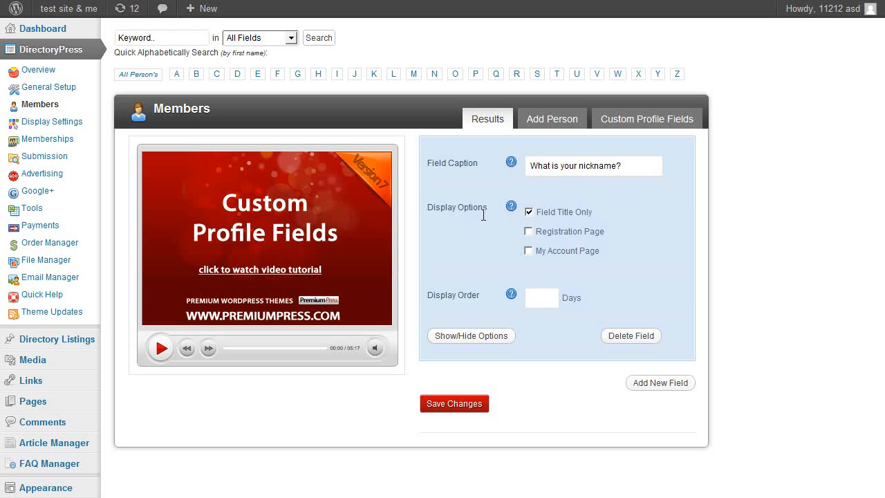
pyautogui.moveTo(553, 232)
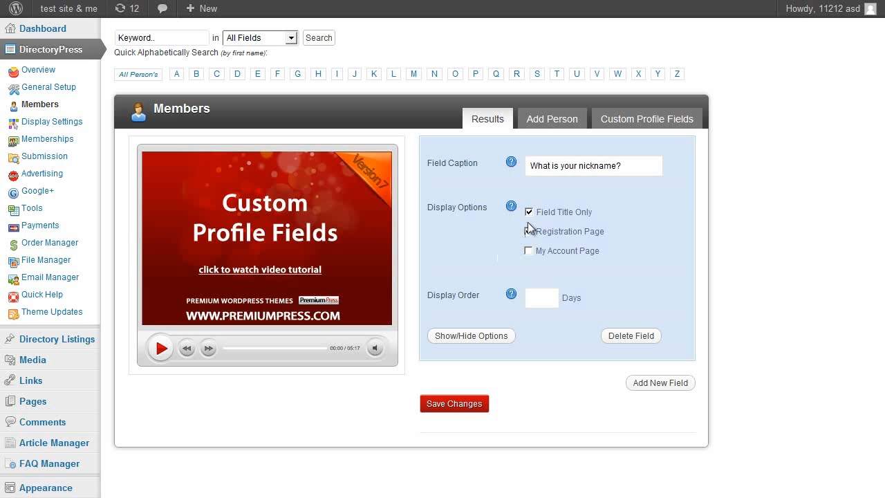
# Enable the Registration Page display option for the nickname title and save.
pyautogui.click(528, 231)
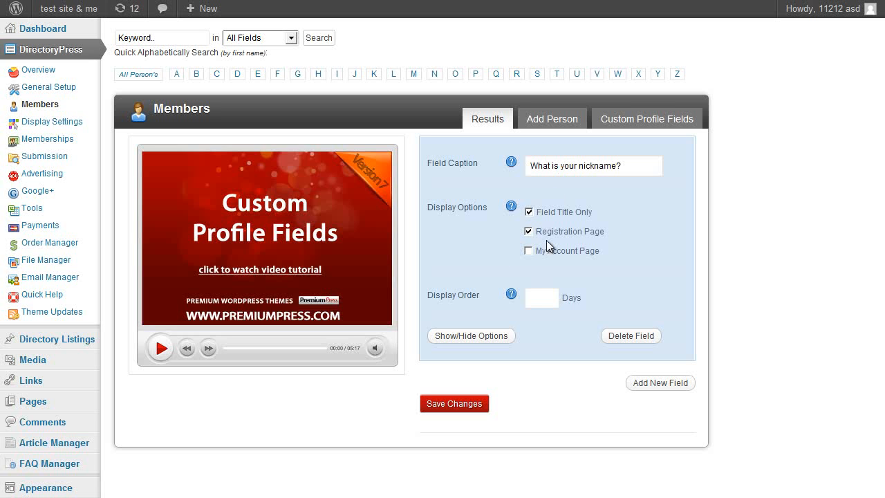
pyautogui.moveTo(569, 228)
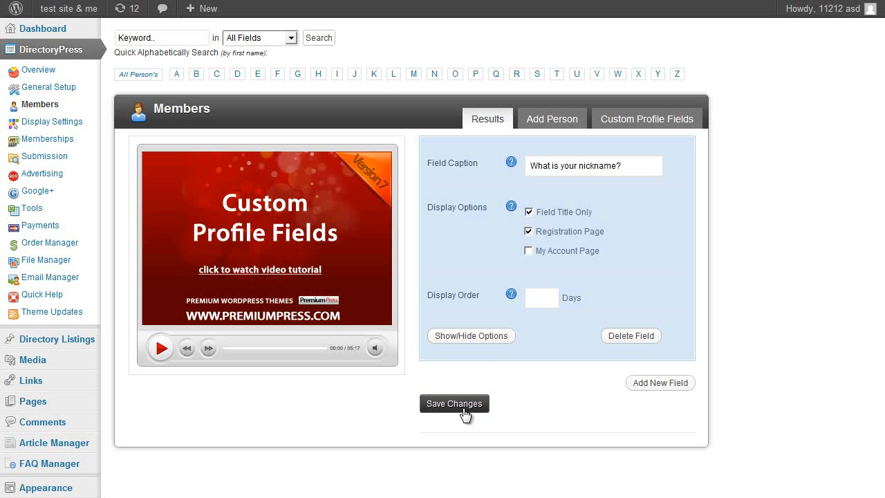
pyautogui.click(454, 404)
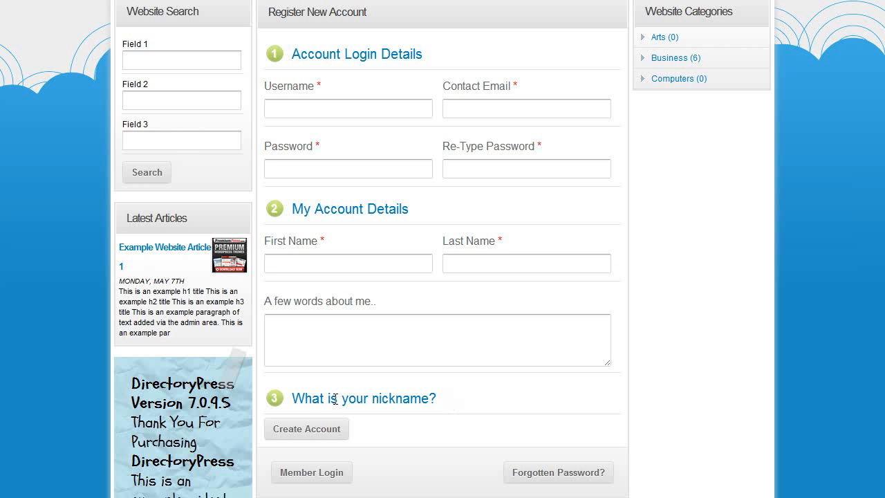
pyautogui.moveTo(279, 46)
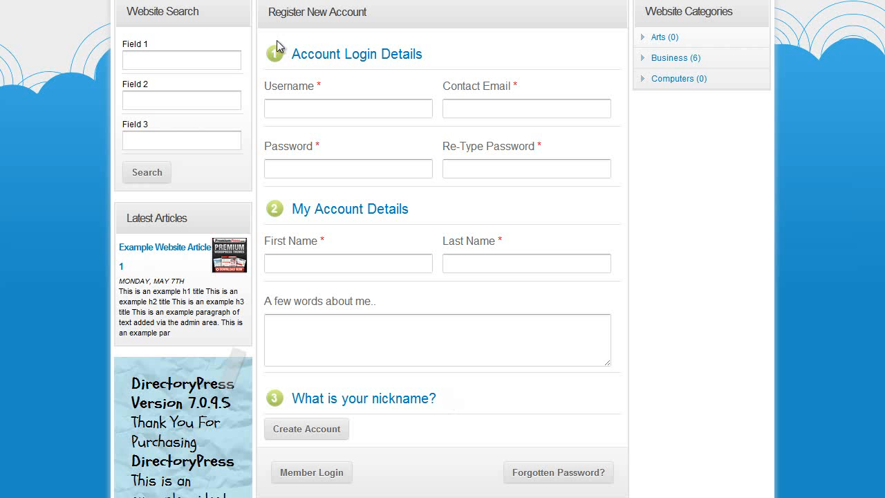
pyautogui.moveTo(390, 223)
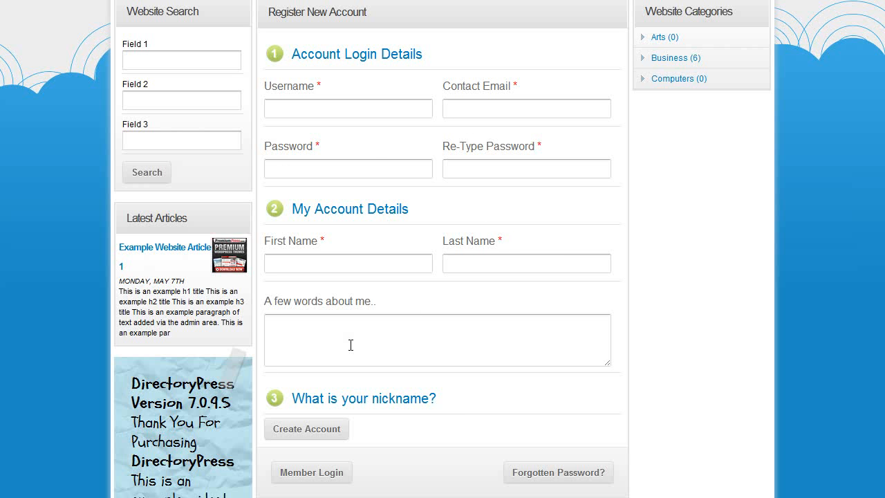
pyautogui.moveTo(435, 424)
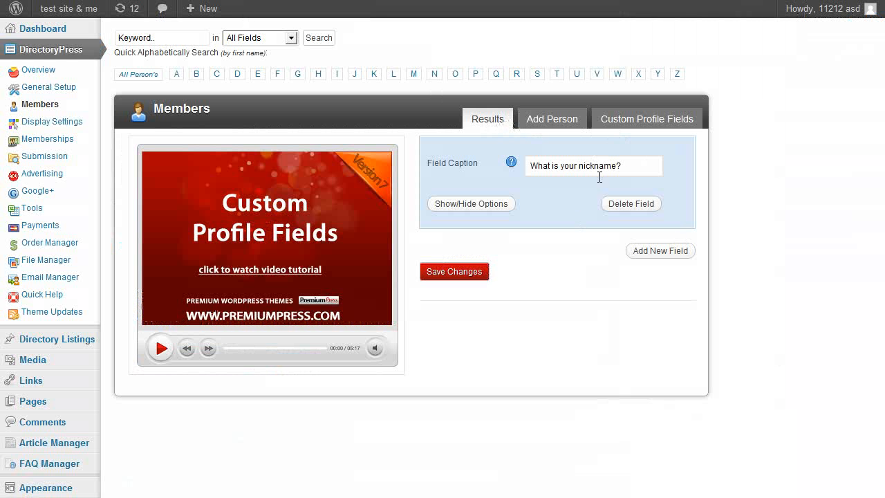
# Add a second custom profile field captioned 'enter nickname'.
pyautogui.click(659, 250)
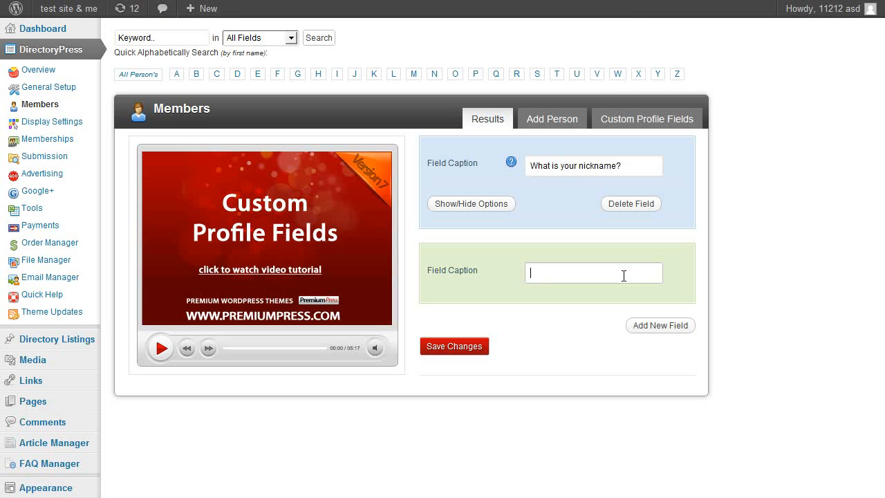
pyautogui.write('nick')
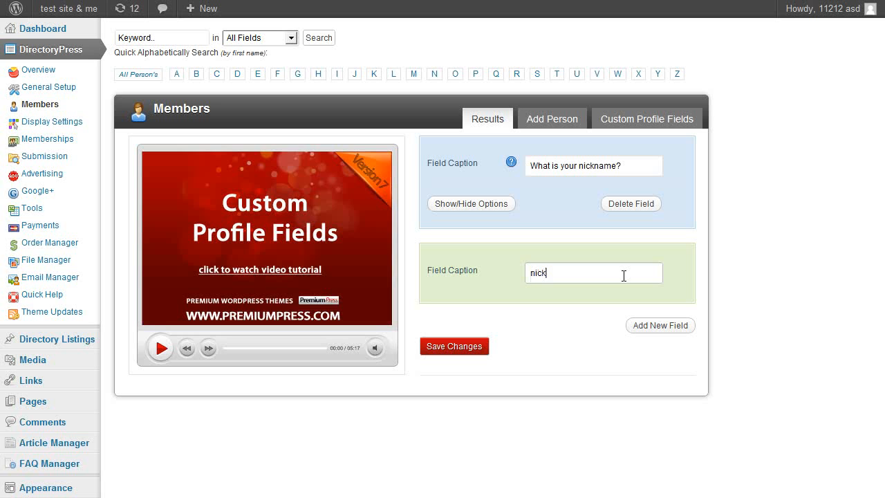
pyautogui.press('Backspace')
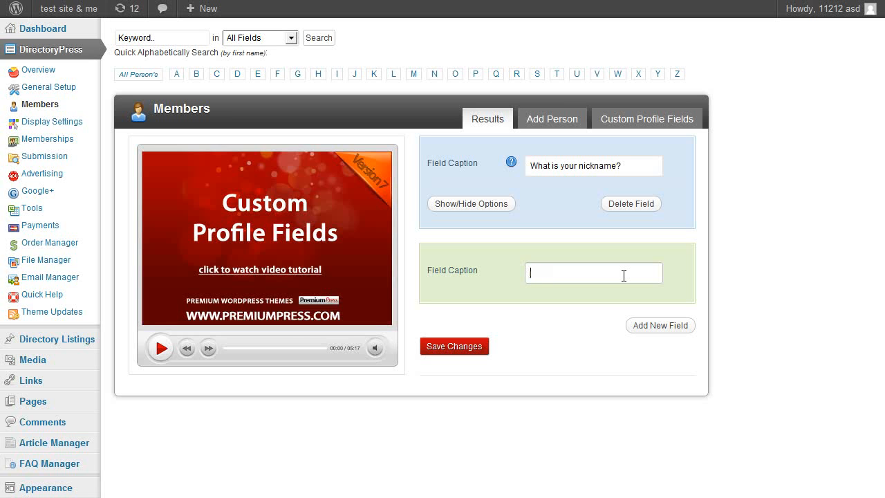
pyautogui.write('enter nickname')
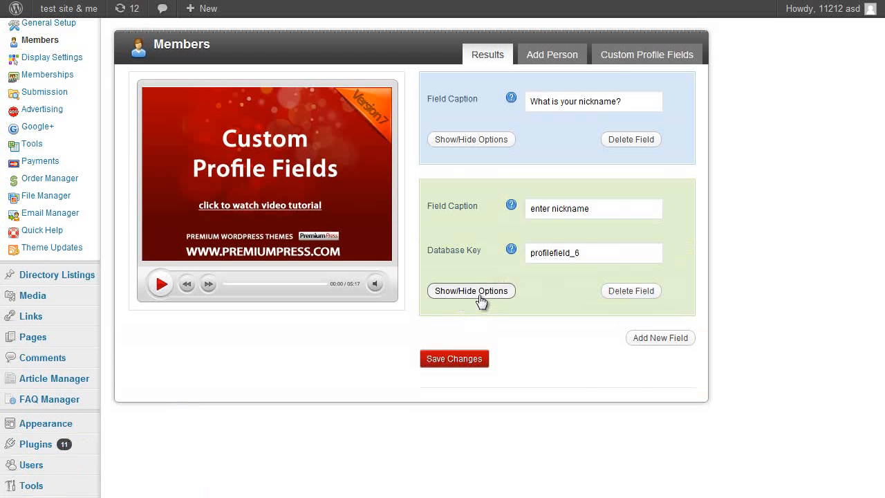
# Show the 'enter nickname' field on the Registration Page and keep its Field Type as Text Box.
pyautogui.click(470, 291)
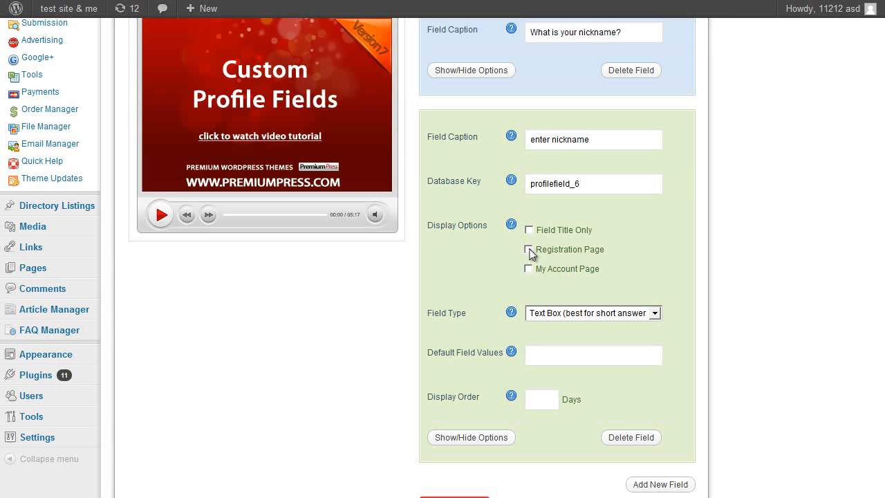
pyautogui.click(528, 249)
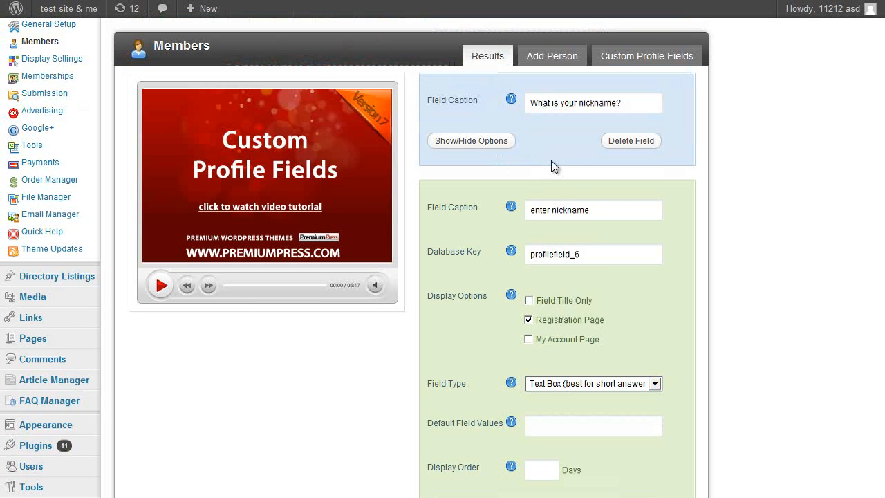
pyautogui.scroll(-3)
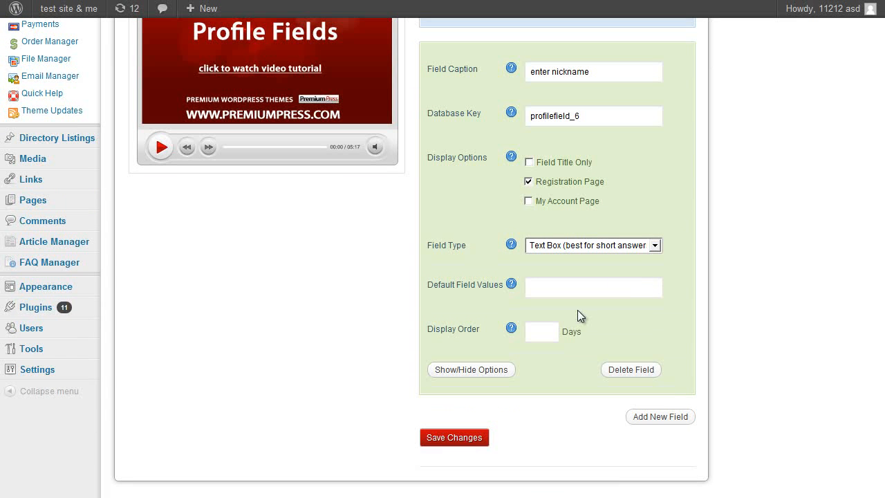
pyautogui.click(592, 244)
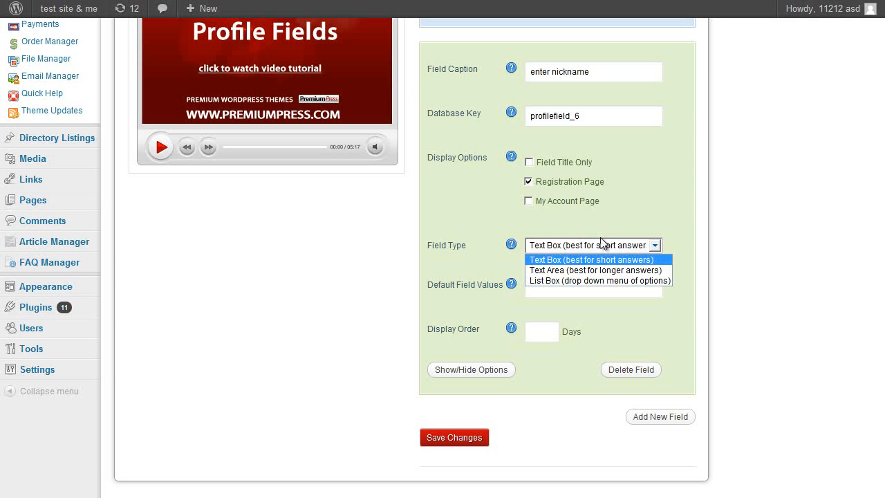
pyautogui.click(590, 258)
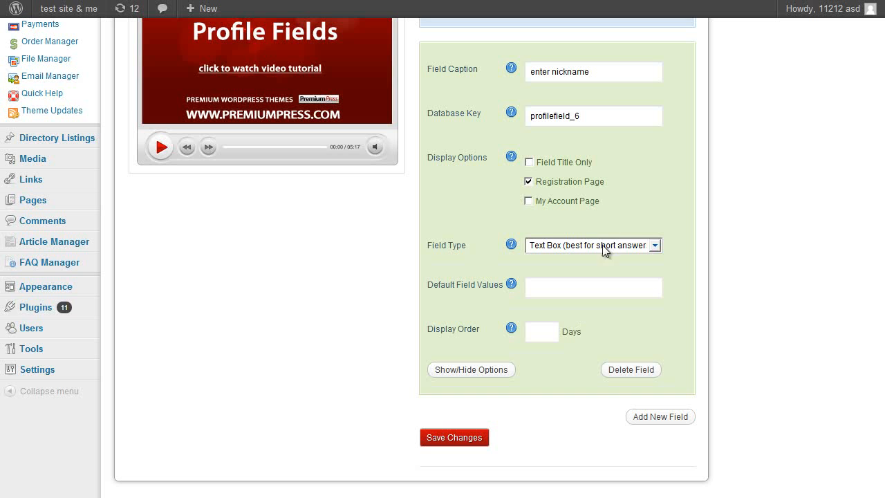
pyautogui.click(592, 245)
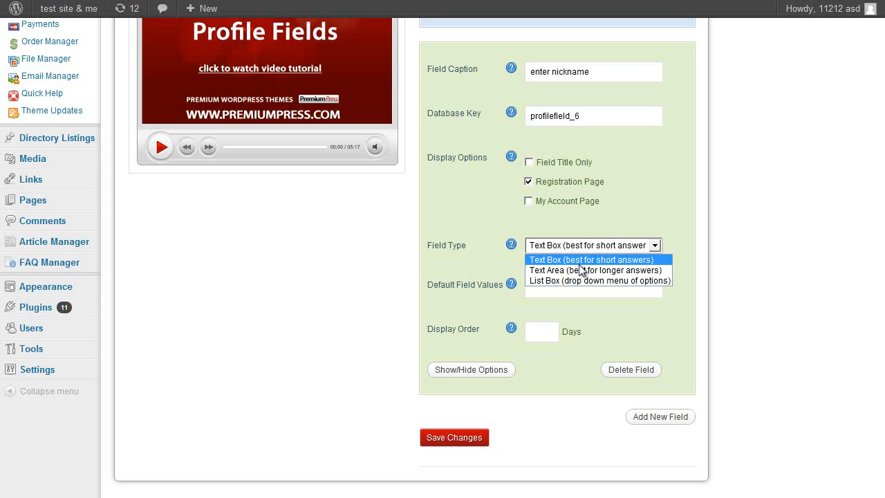
pyautogui.moveTo(593, 269)
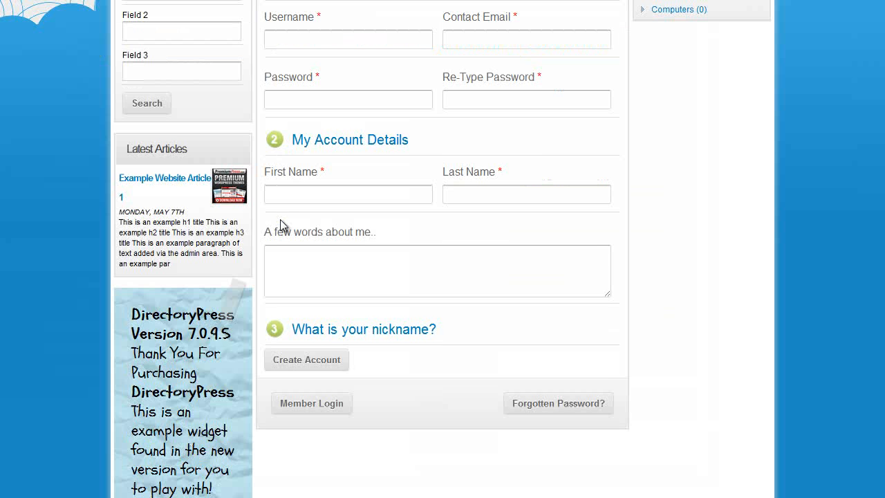
pyautogui.click(437, 270)
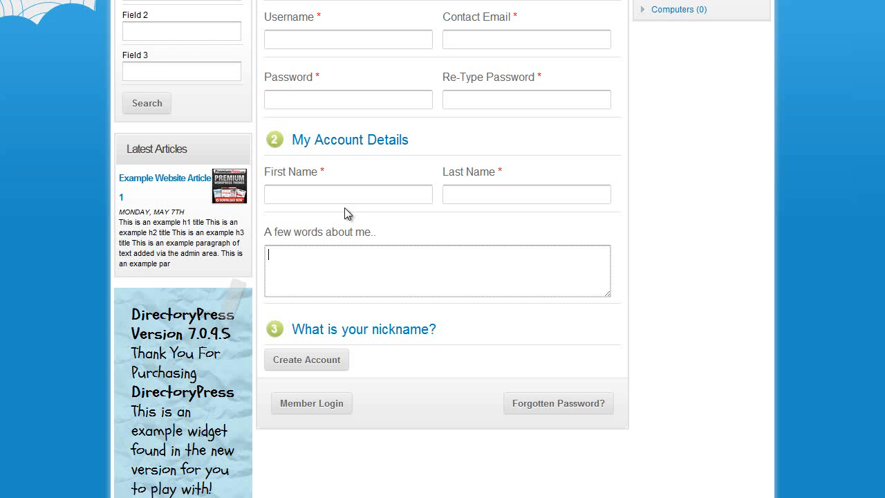
pyautogui.click(348, 194)
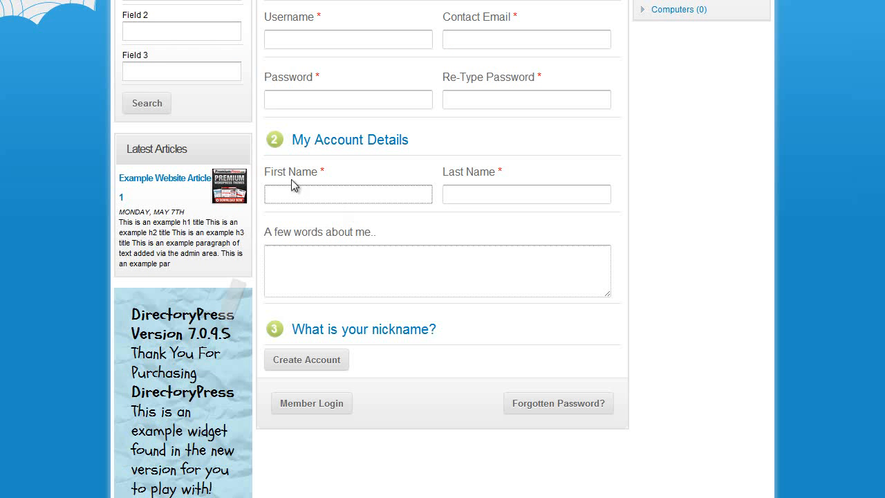
pyautogui.click(525, 194)
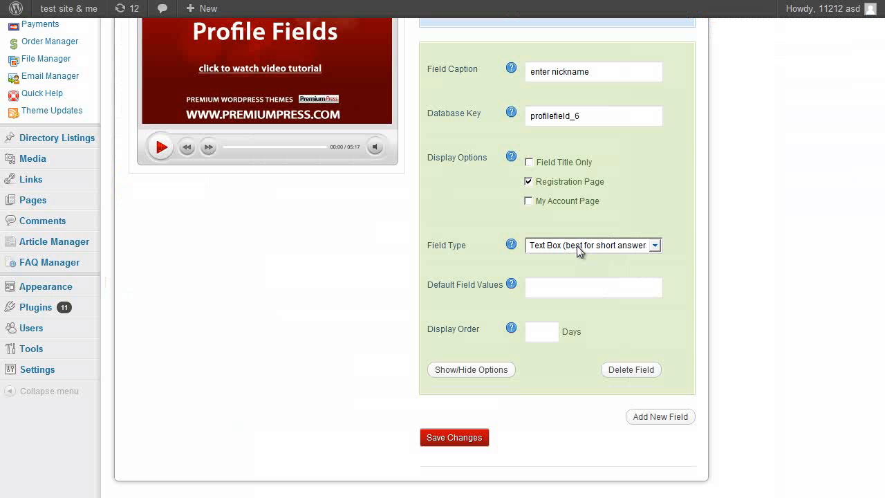
pyautogui.click(592, 286)
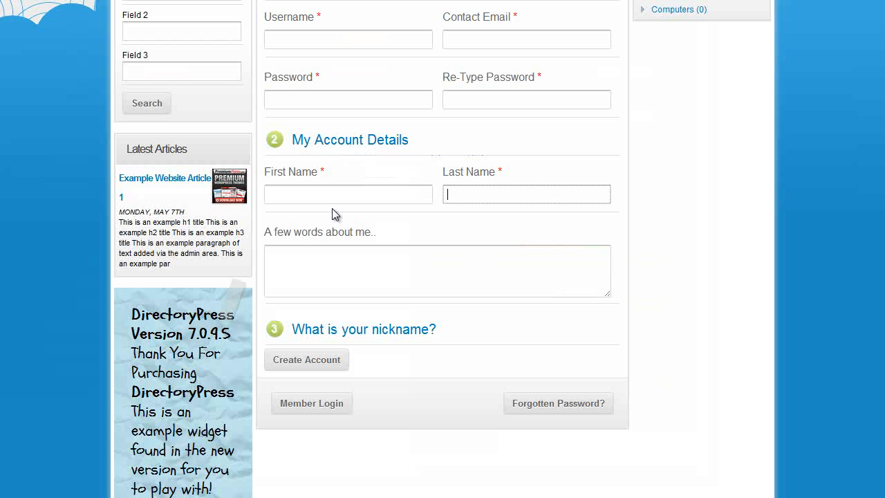
pyautogui.click(348, 193)
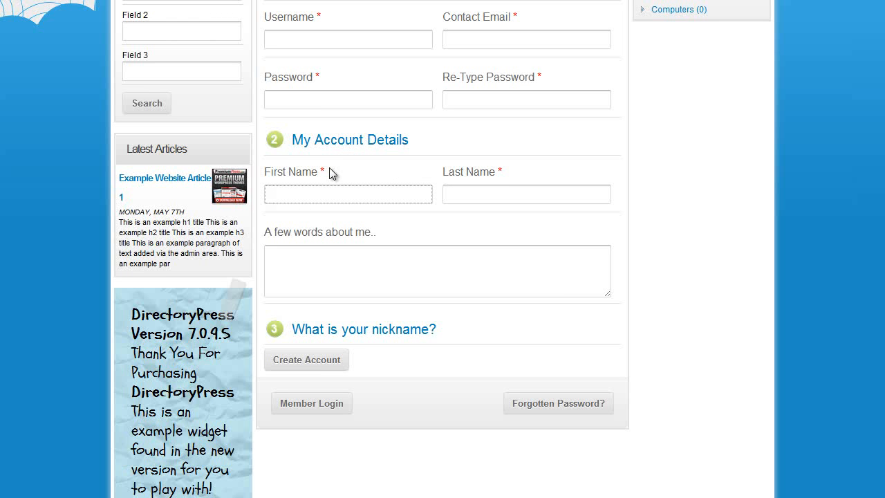
pyautogui.moveTo(408, 269)
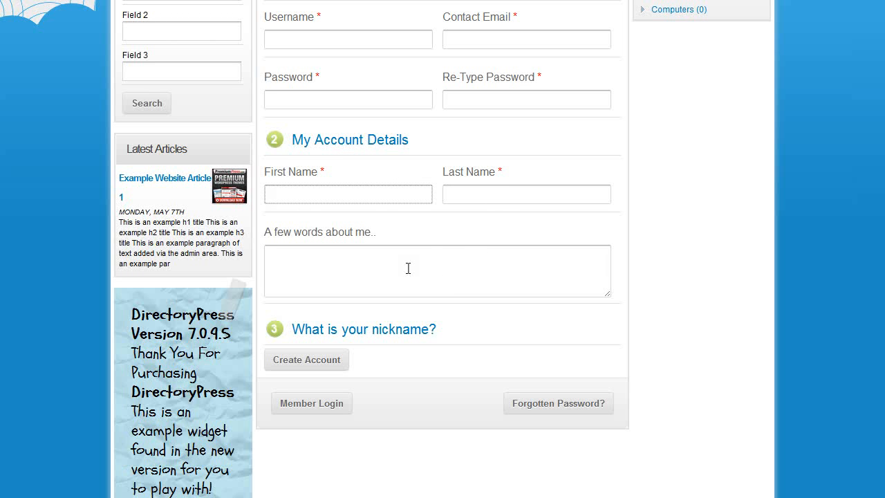
pyautogui.write('http://')
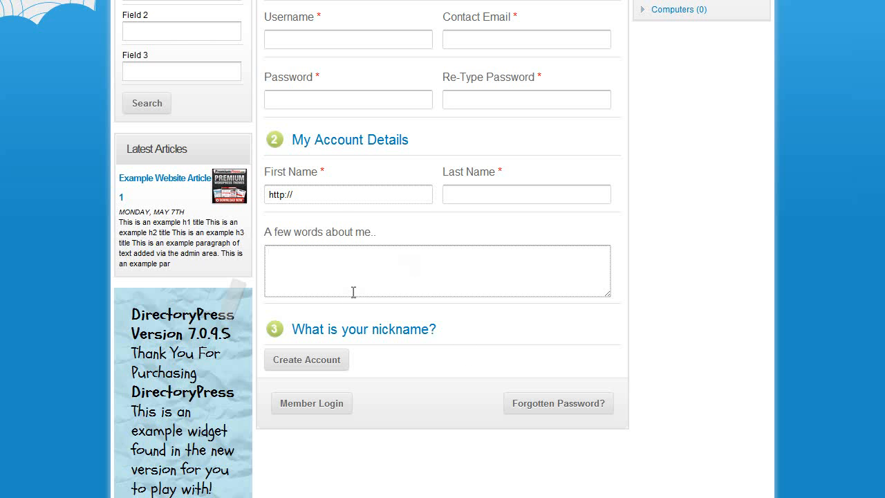
pyautogui.moveTo(300, 194)
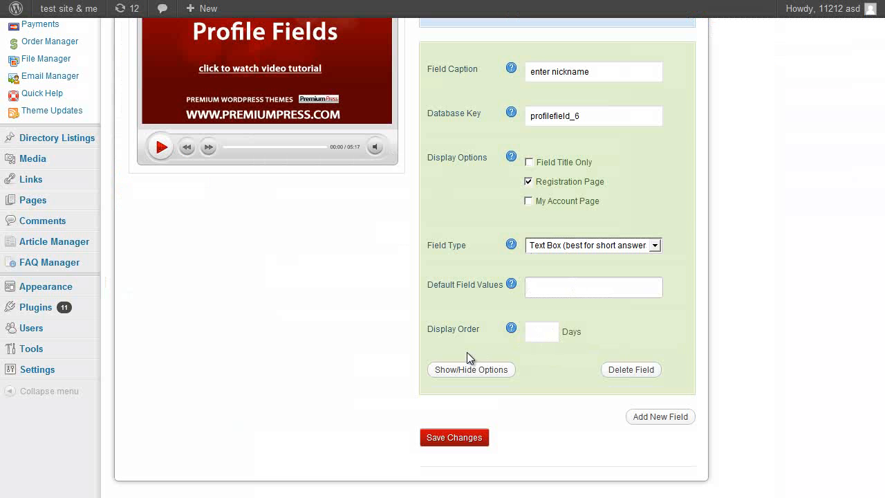
pyautogui.click(592, 287)
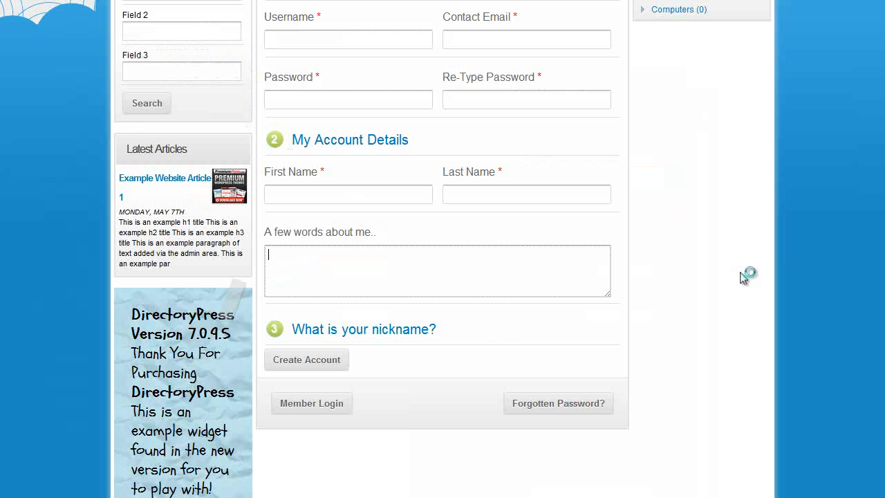
# Check the 'enter nickname' text box on the registration form, then return to Custom Profile Fields.
pyautogui.scroll(-3)
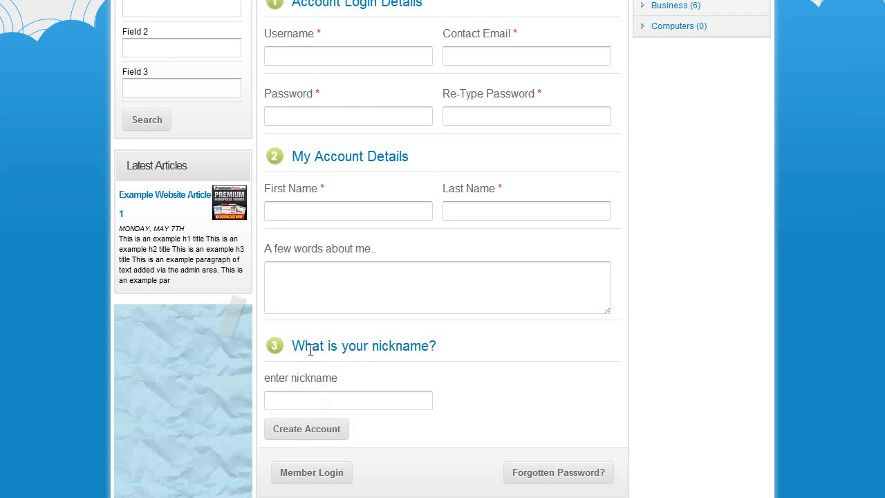
pyautogui.scroll(-3)
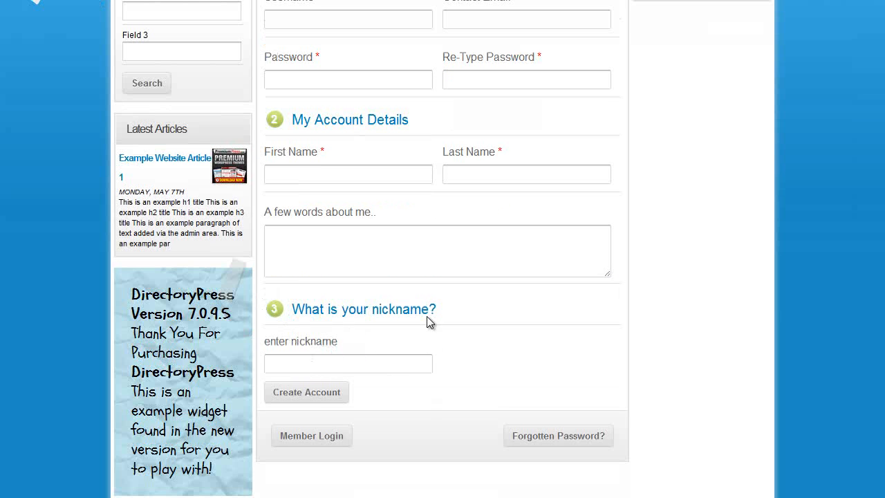
pyautogui.moveTo(326, 344)
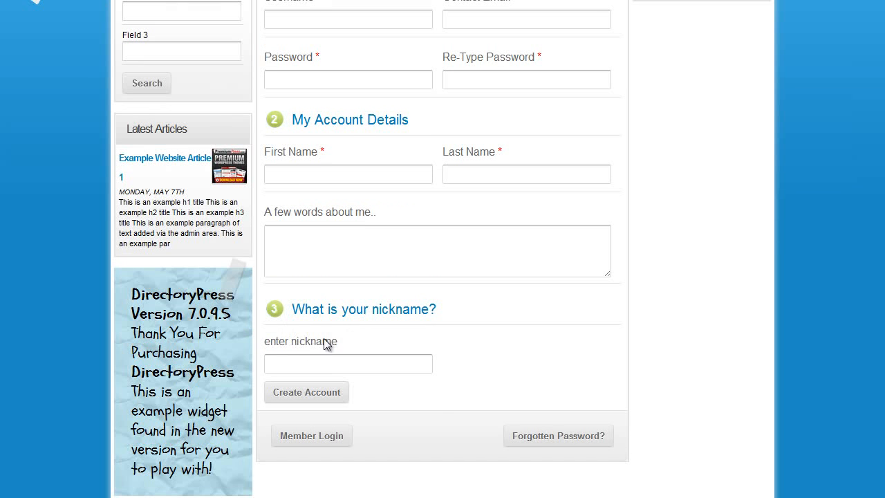
pyautogui.click(348, 362)
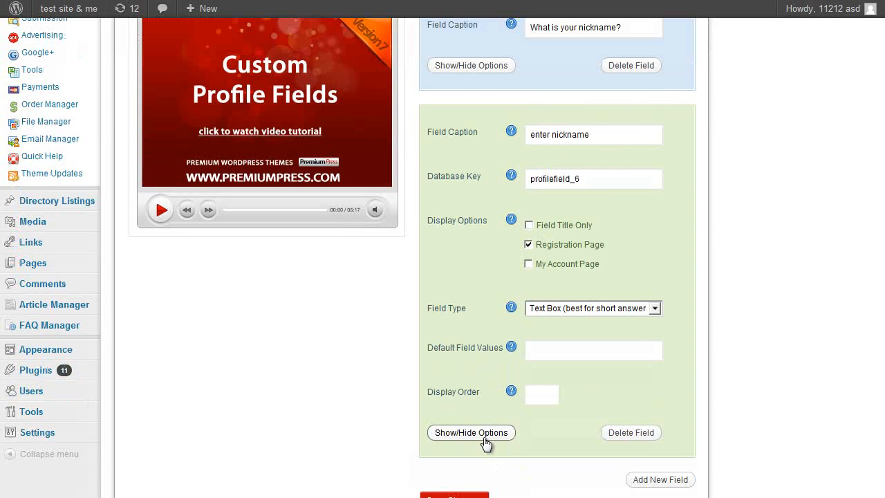
# Collapse the 'enter nickname' field options and return to the Register New Account page.
pyautogui.click(470, 431)
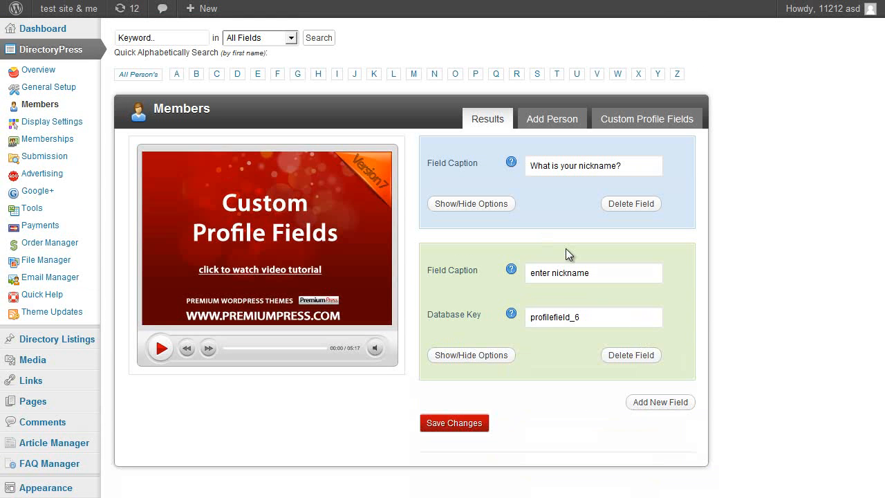
pyautogui.moveTo(490, 186)
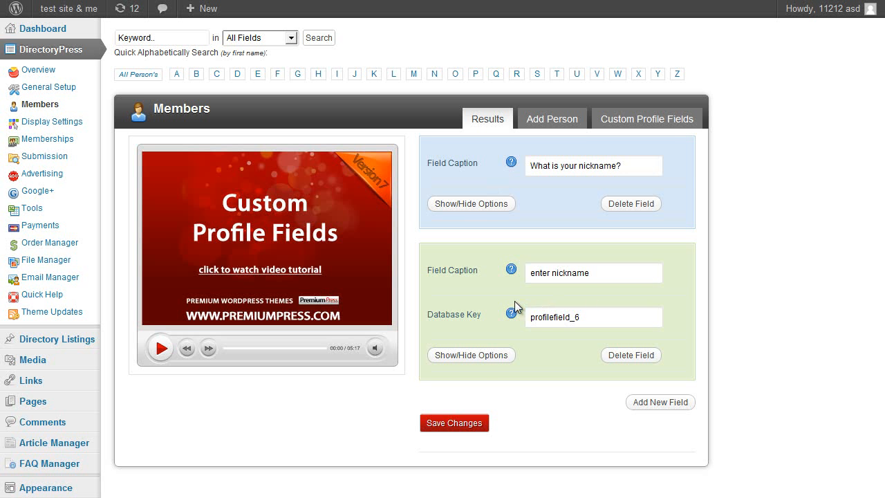
pyautogui.scroll(-3)
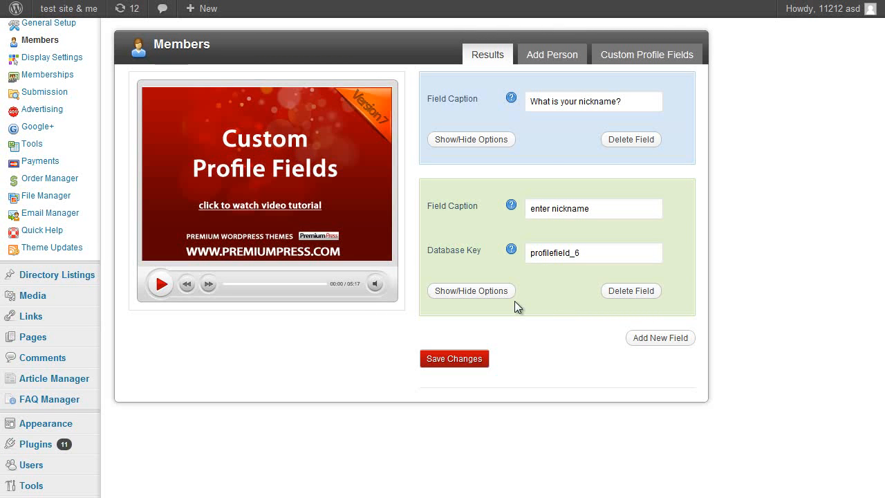
pyautogui.moveTo(558, 174)
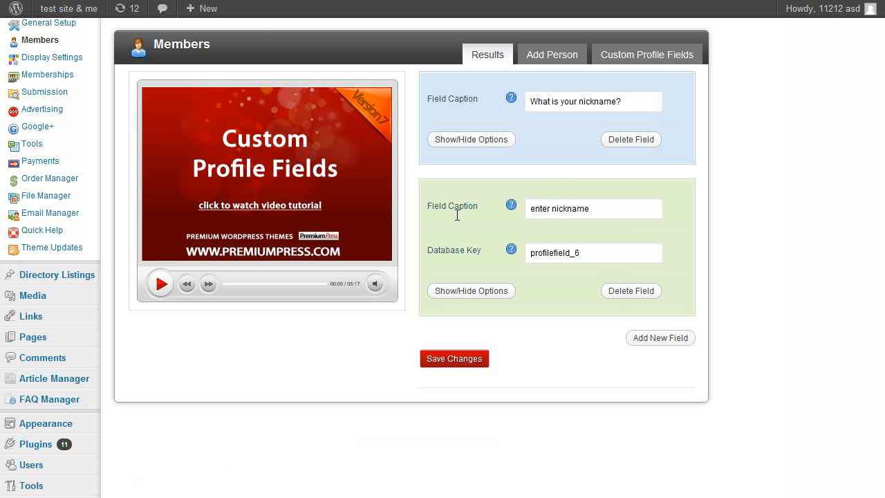
pyautogui.click(470, 138)
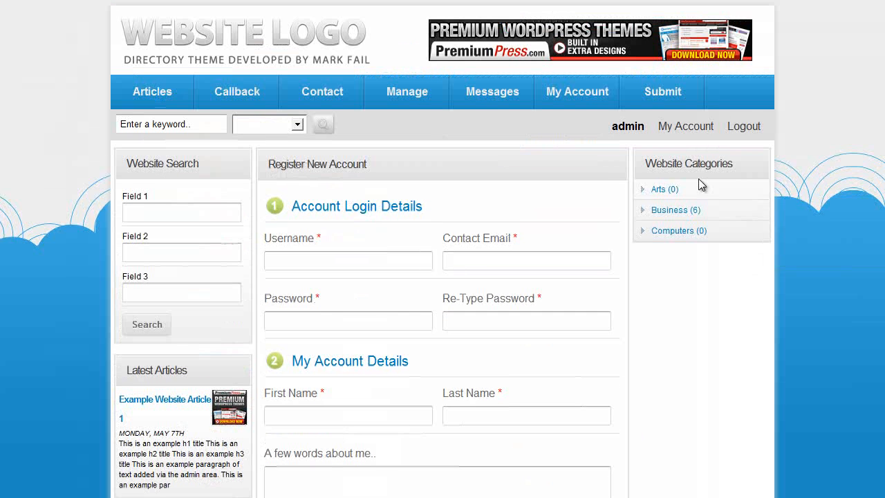
# View the My Account page, then expand the title field's display options in admin.
pyautogui.click(576, 92)
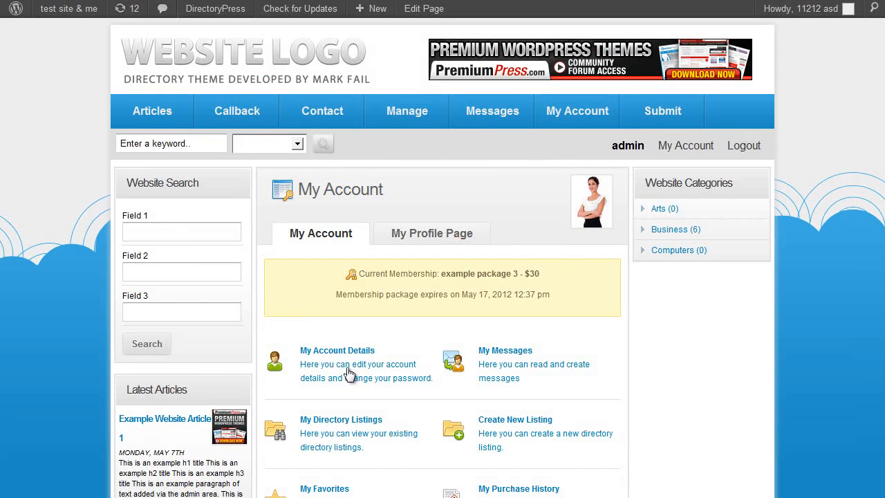
pyautogui.click(338, 349)
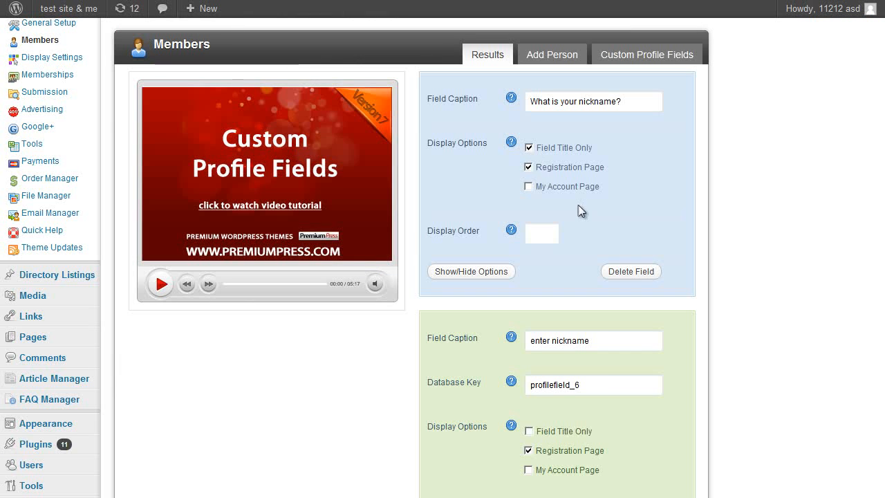
# Go to the site's My Account details page to view the nickname section.
pyautogui.click(528, 186)
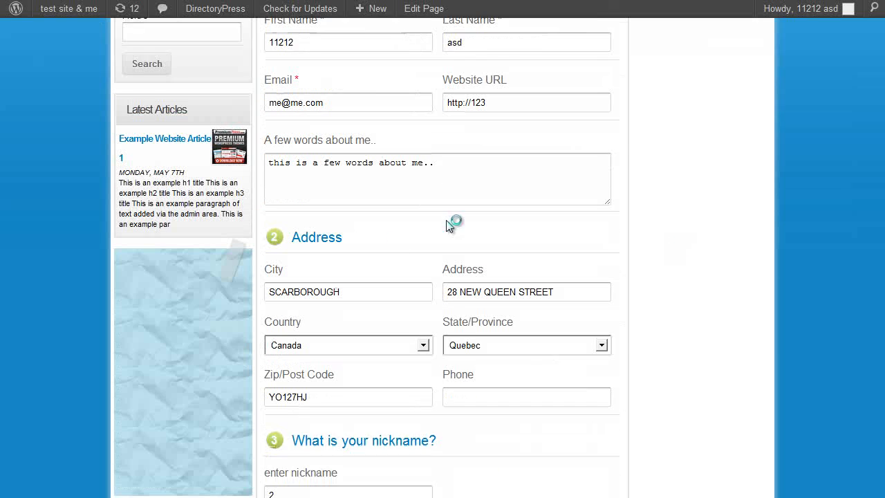
# Scroll down through the My Account details form past the nickname section.
pyautogui.scroll(-3)
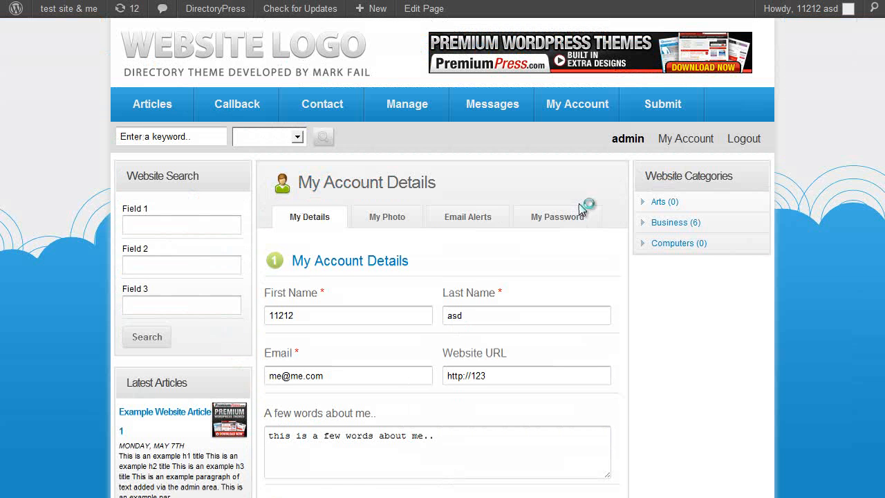
pyautogui.scroll(-3)
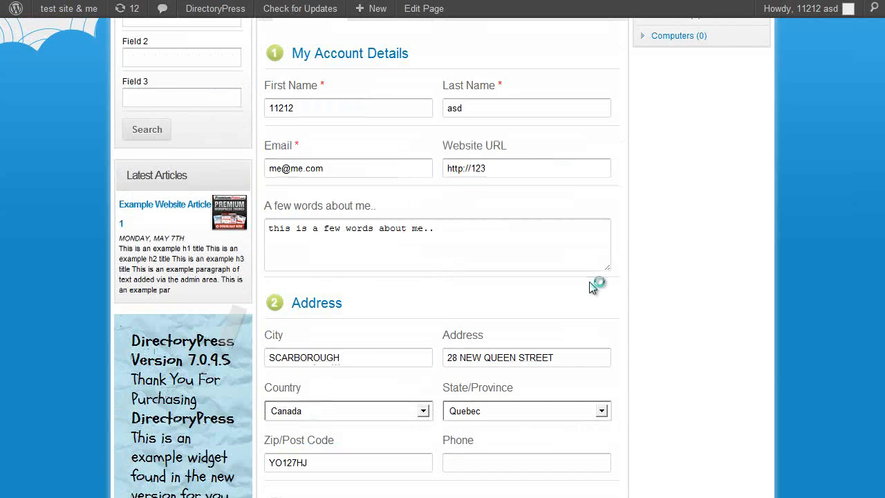
pyautogui.scroll(-3)
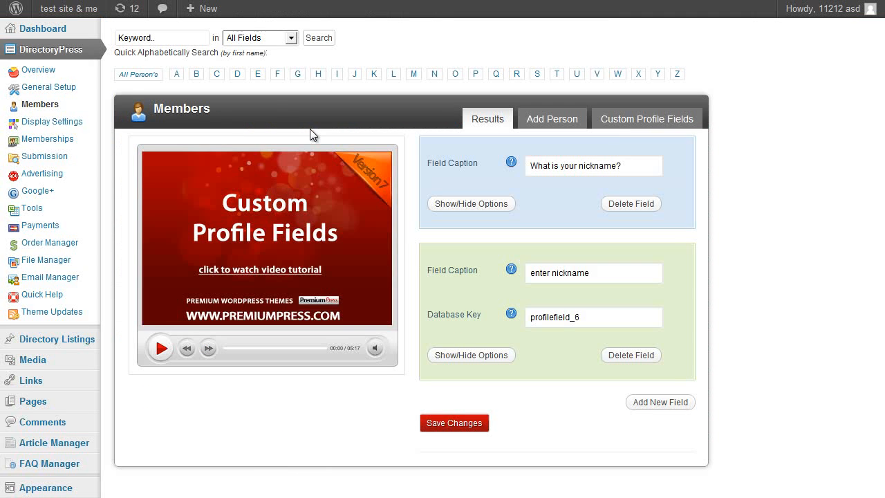
pyautogui.moveTo(708, 283)
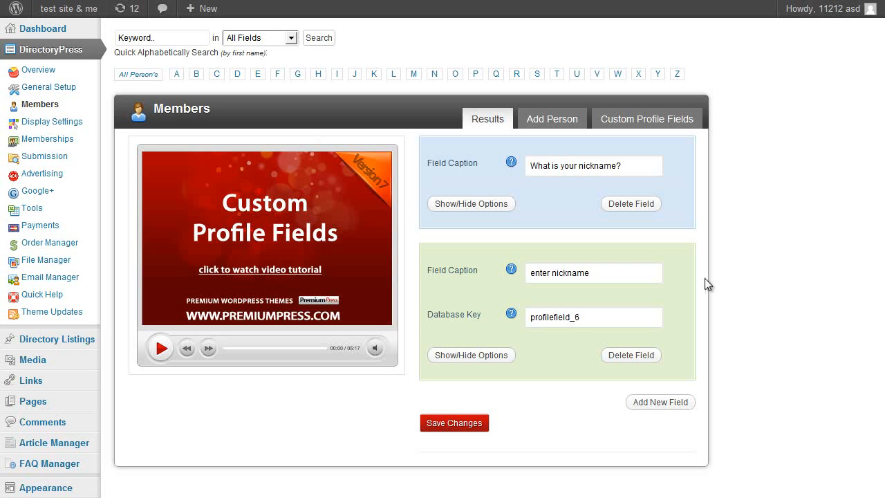